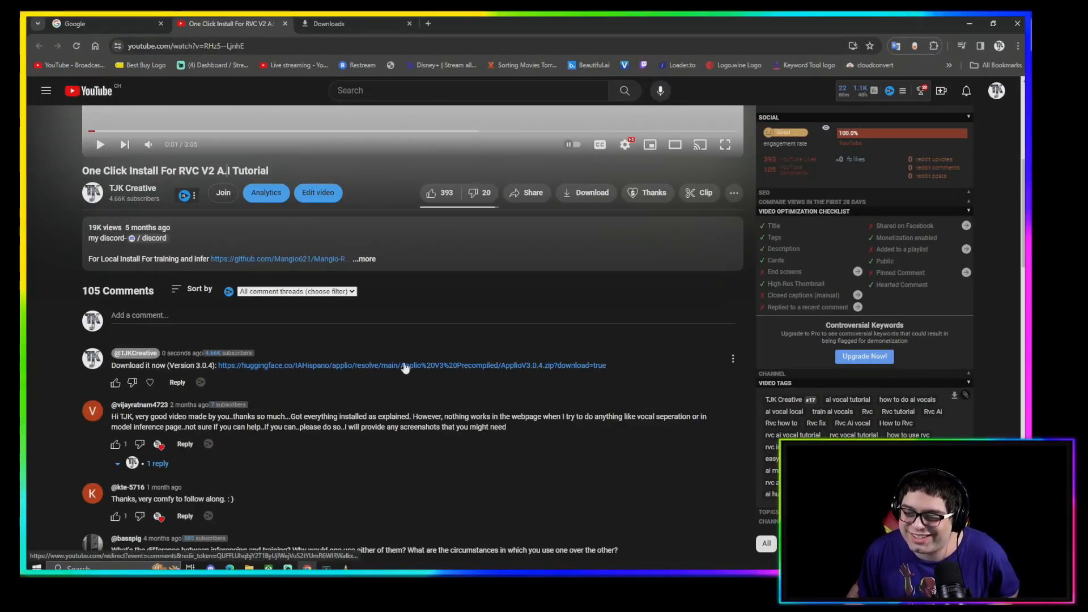
Start the ApplioV3.0.4 zip download from the huggingface comment link and watch its progress in Chrome downloads.
left_click(406, 365)
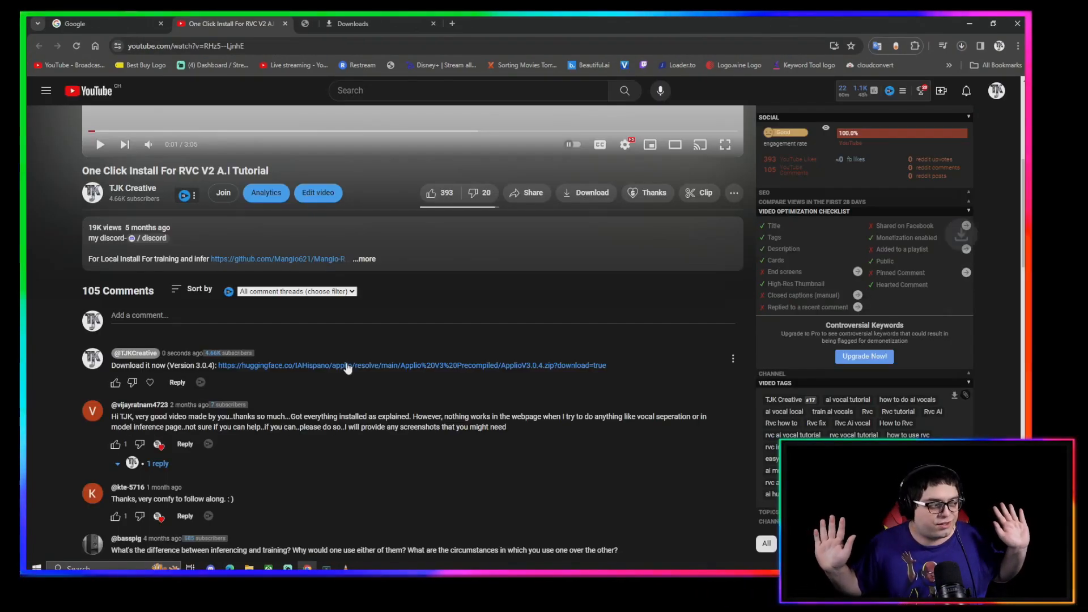
left_click(350, 24)
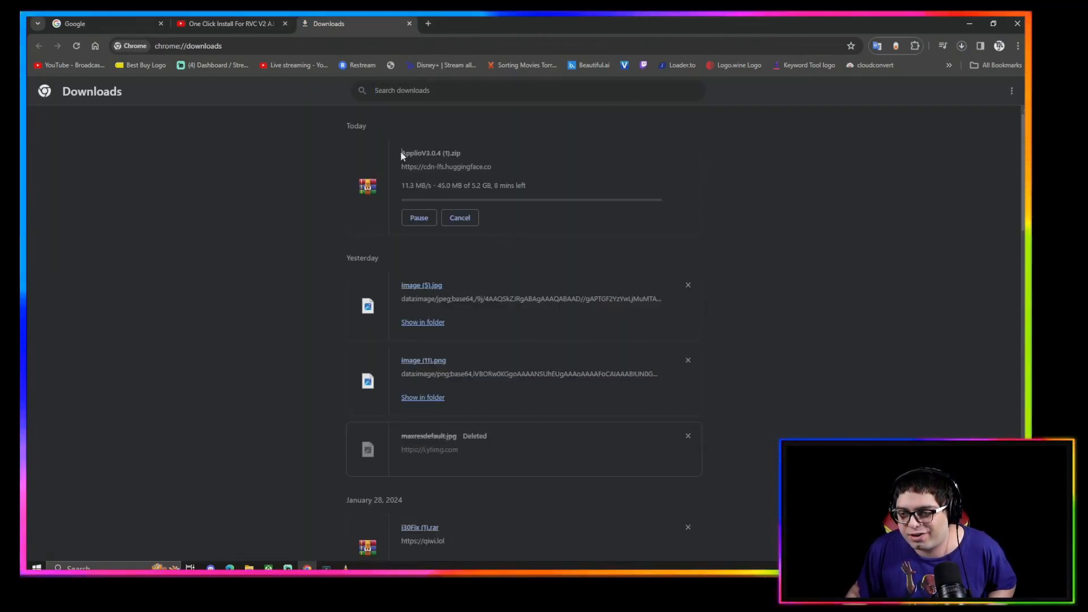
mouse_move(428, 163)
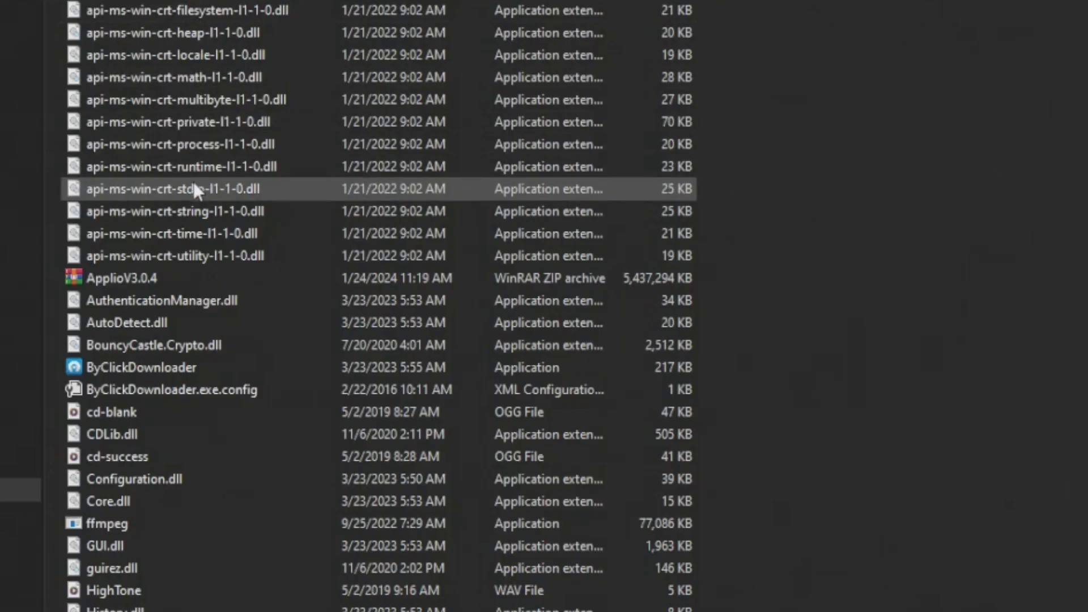
Extract the ApplioV3.0.4 zip into its own folder and enter the Applio-3.0.4 folder.
left_click(122, 279)
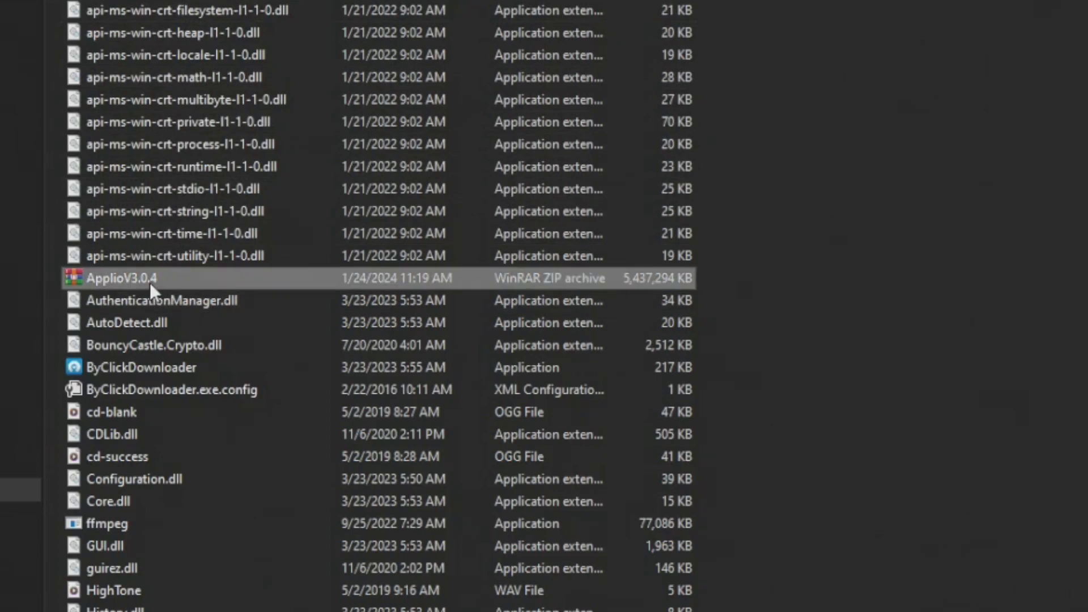
right_click(123, 279)
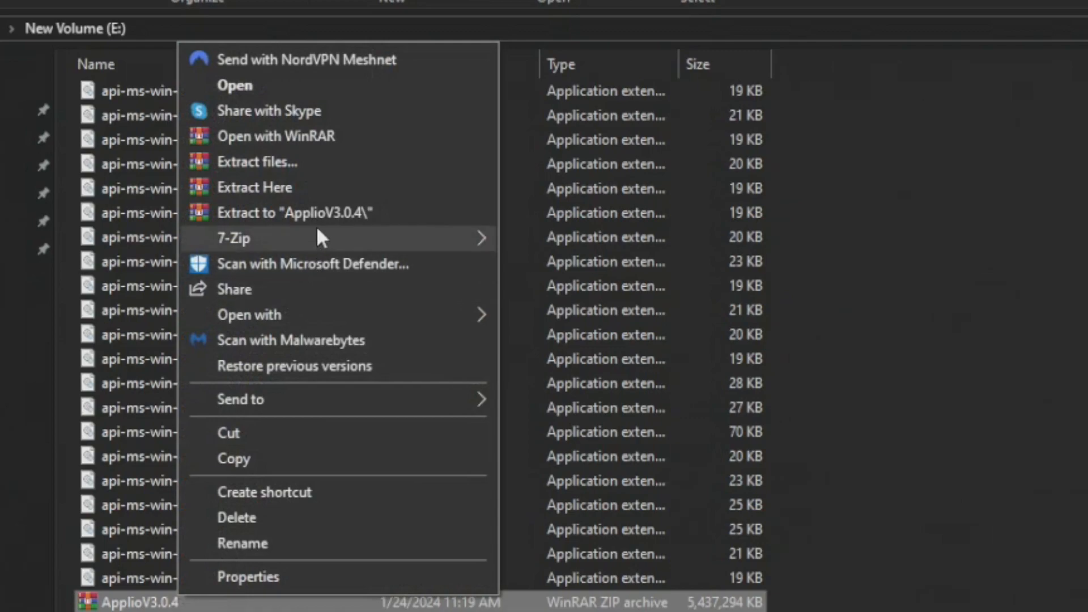
mouse_move(281, 223)
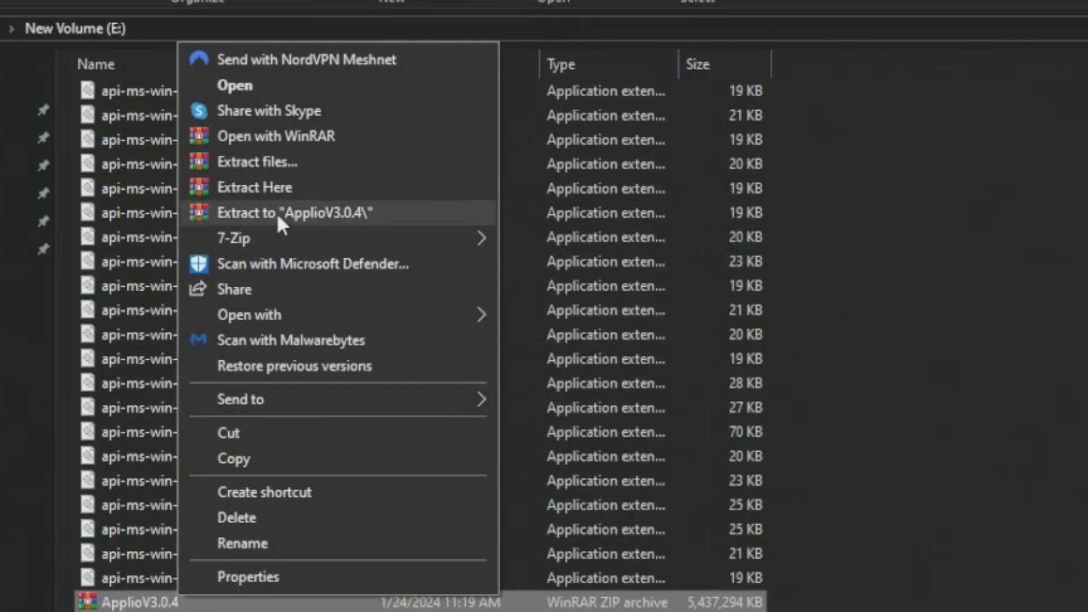
mouse_move(319, 231)
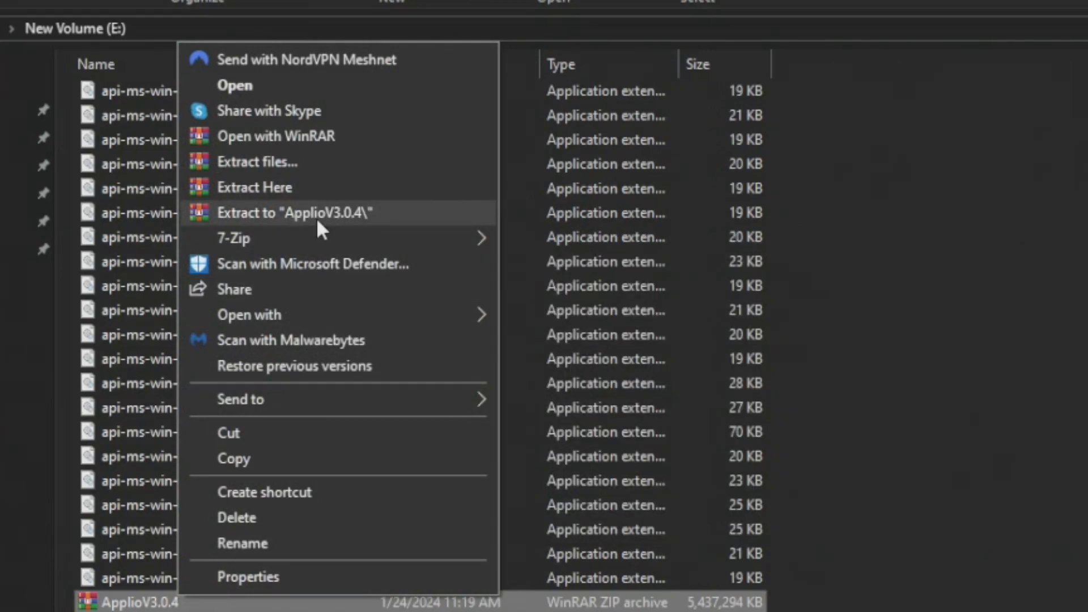
left_click(297, 213)
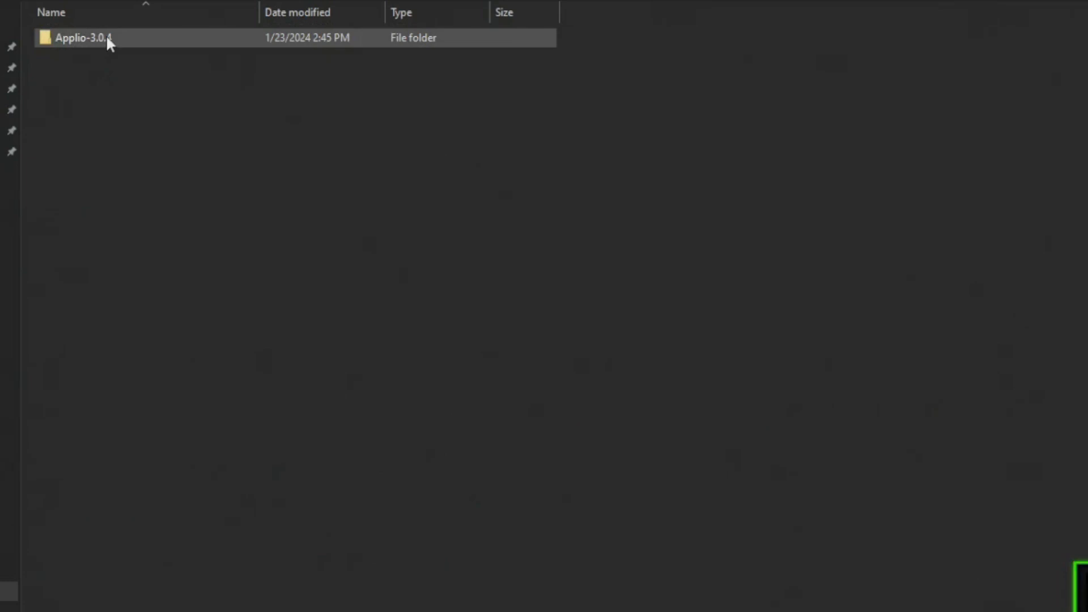
double_click(74, 39)
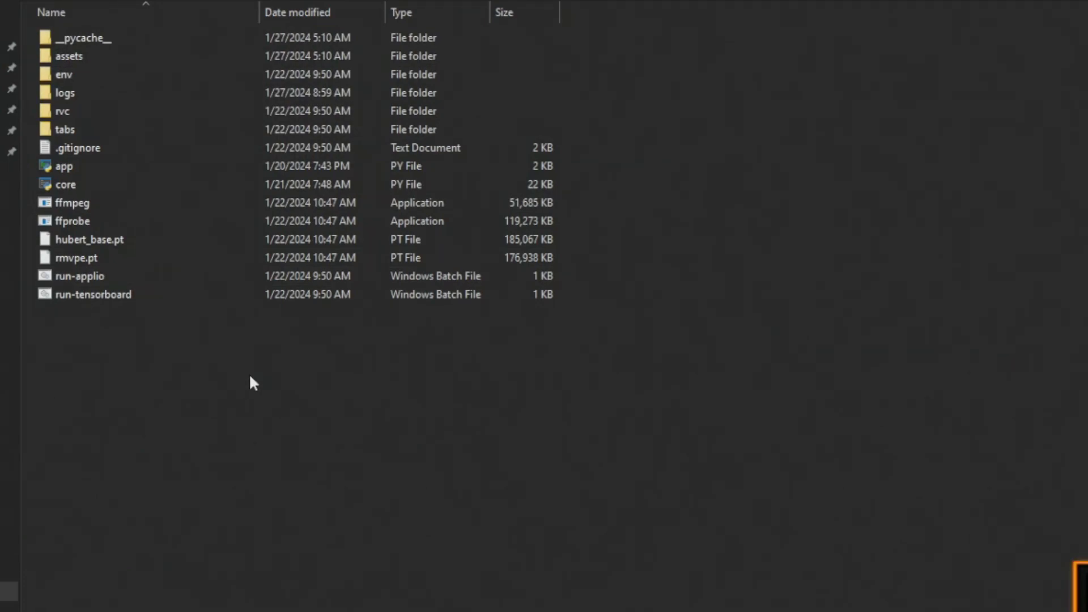
mouse_move(402, 490)
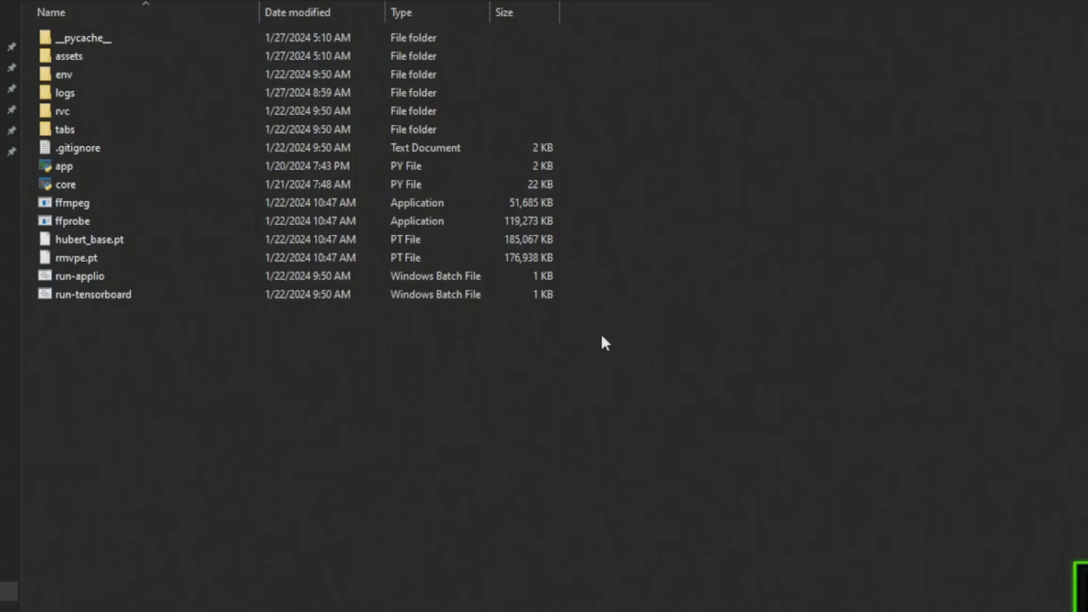
mouse_move(202, 401)
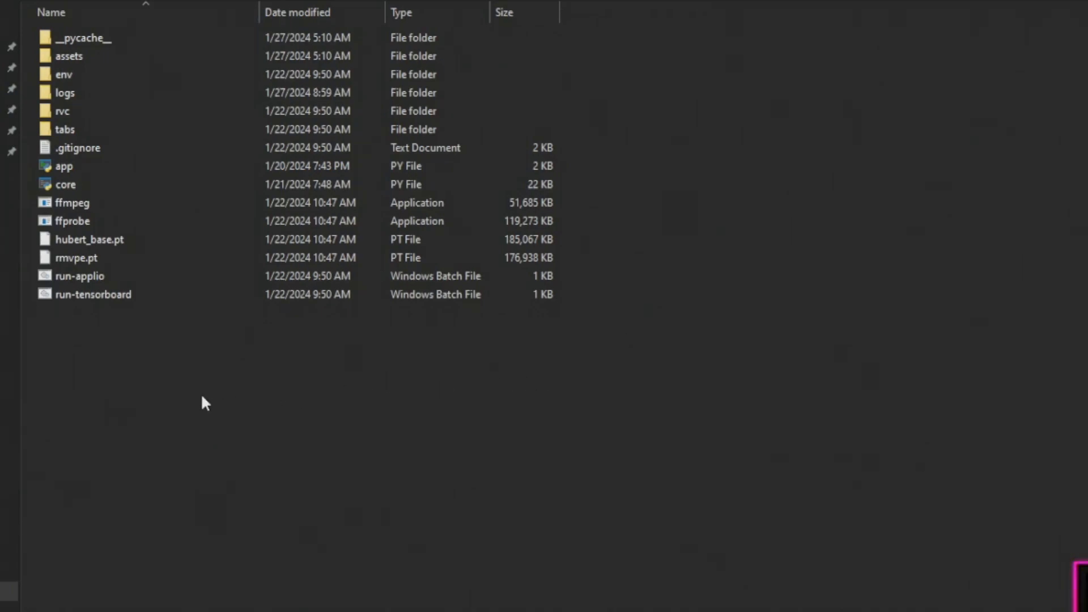
Launch run-applio.bat so the console reports 127.0.0.1:6969 and the Inference page loads in Chrome.
left_click(80, 276)
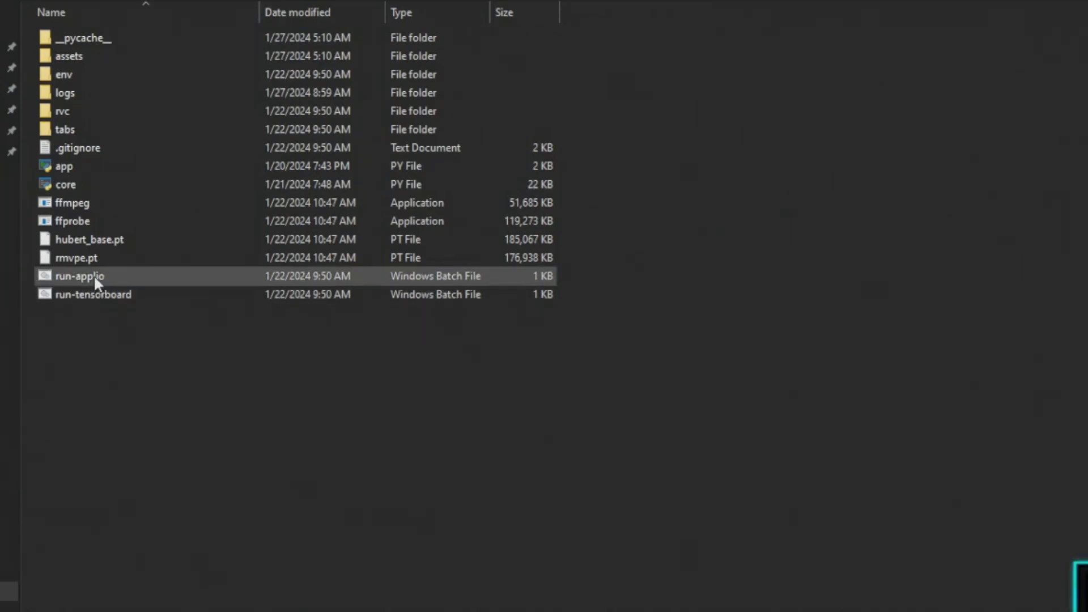
mouse_move(77, 284)
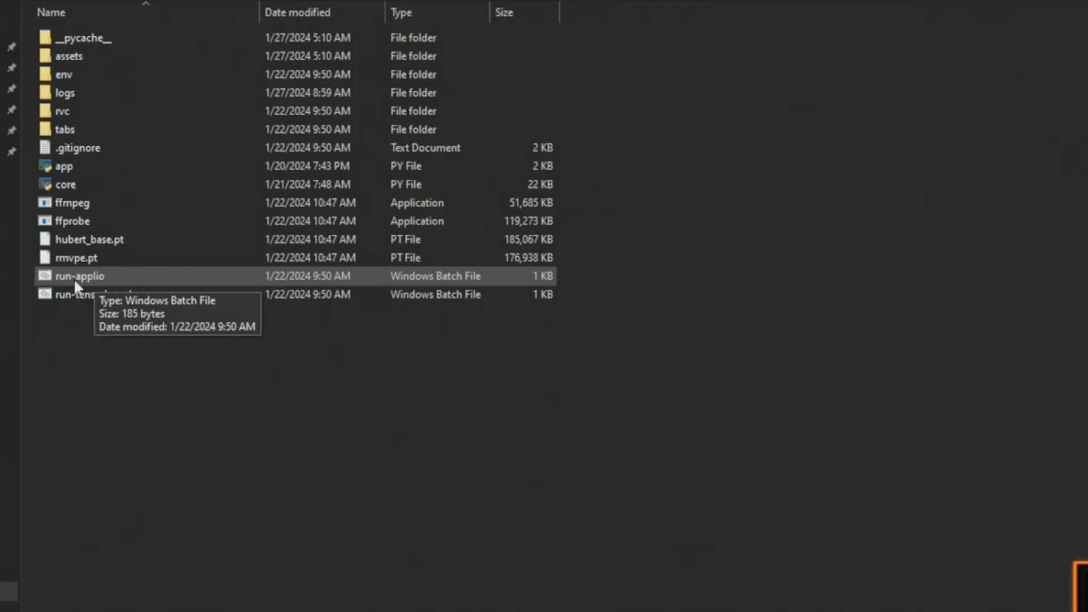
double_click(80, 276)
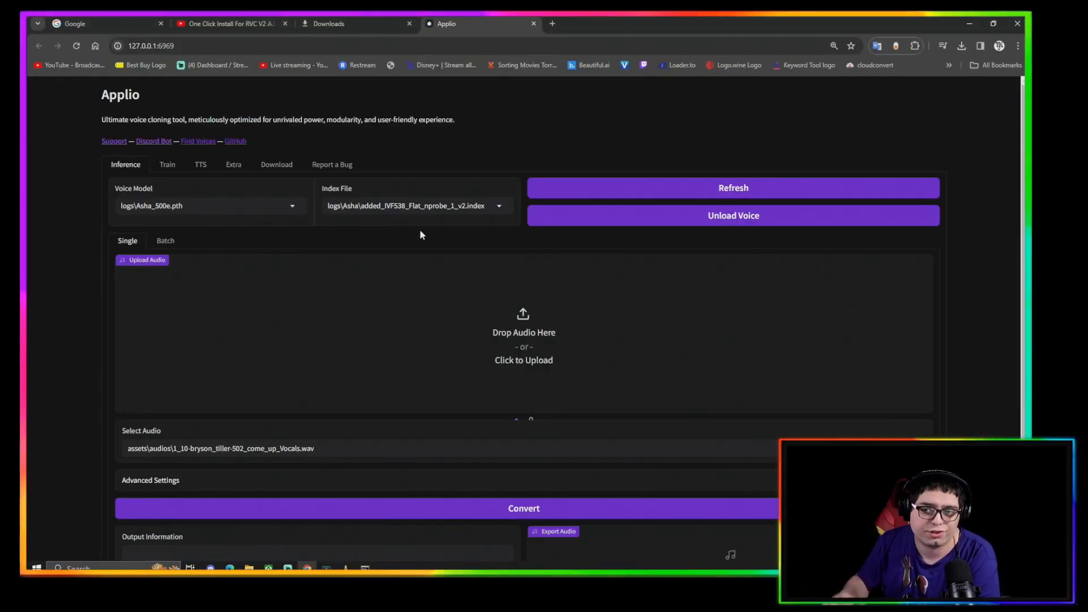
mouse_move(414, 209)
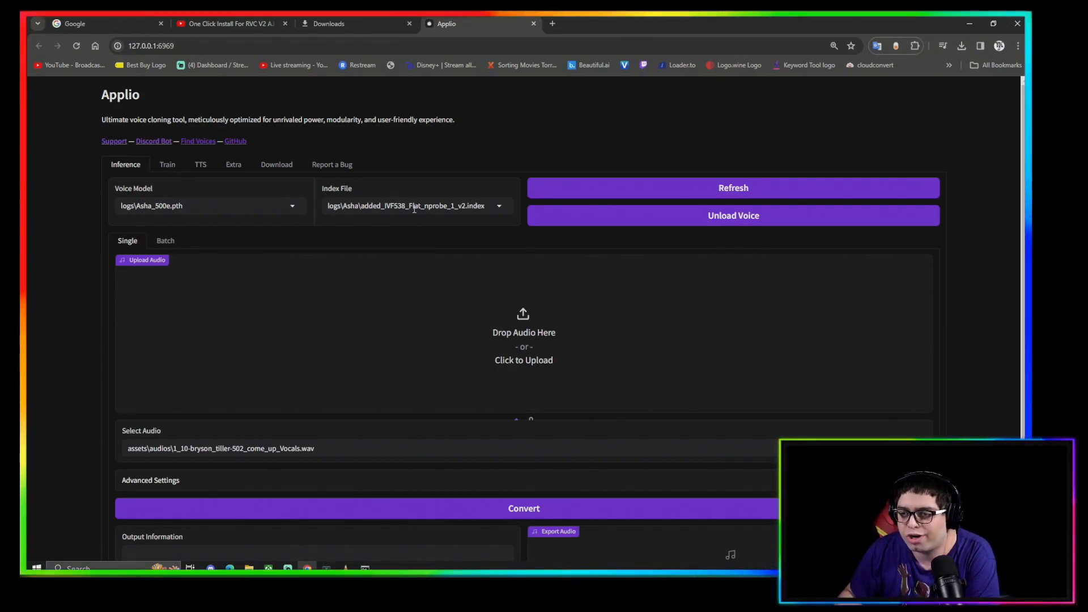
scroll("down", 3)
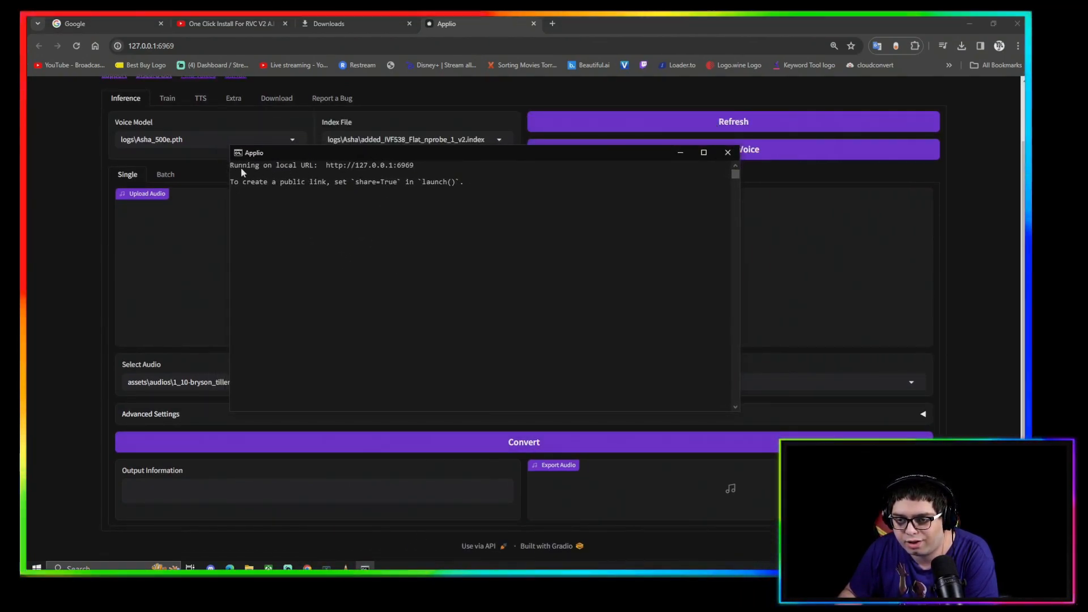
mouse_move(407, 167)
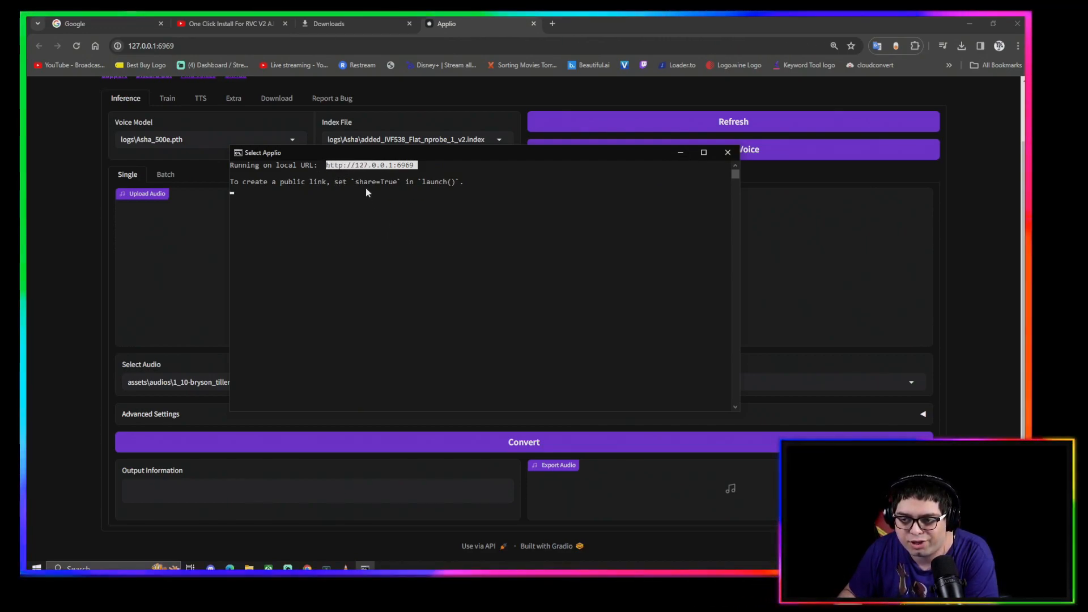
Check the Voice Model and Index File lists on the Inference page for the two trained voices.
left_click(728, 151)
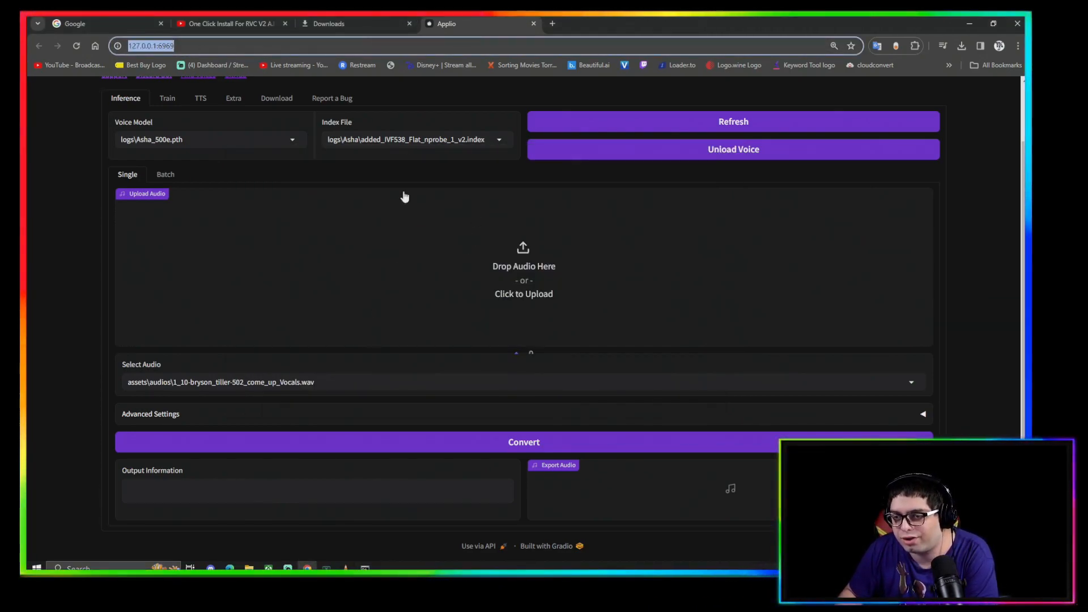
left_click(211, 139)
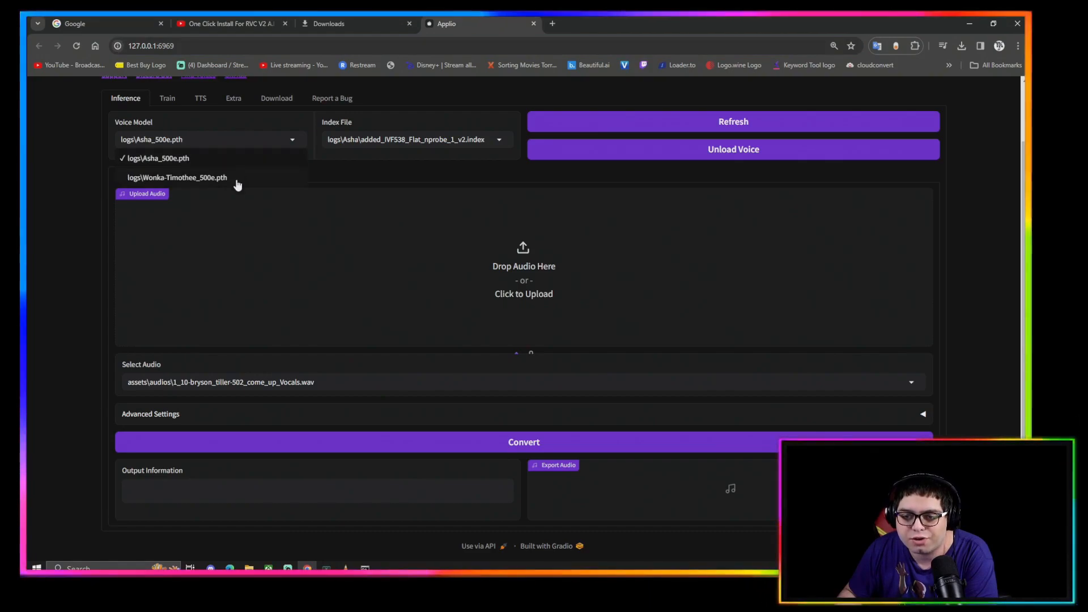
left_click(416, 139)
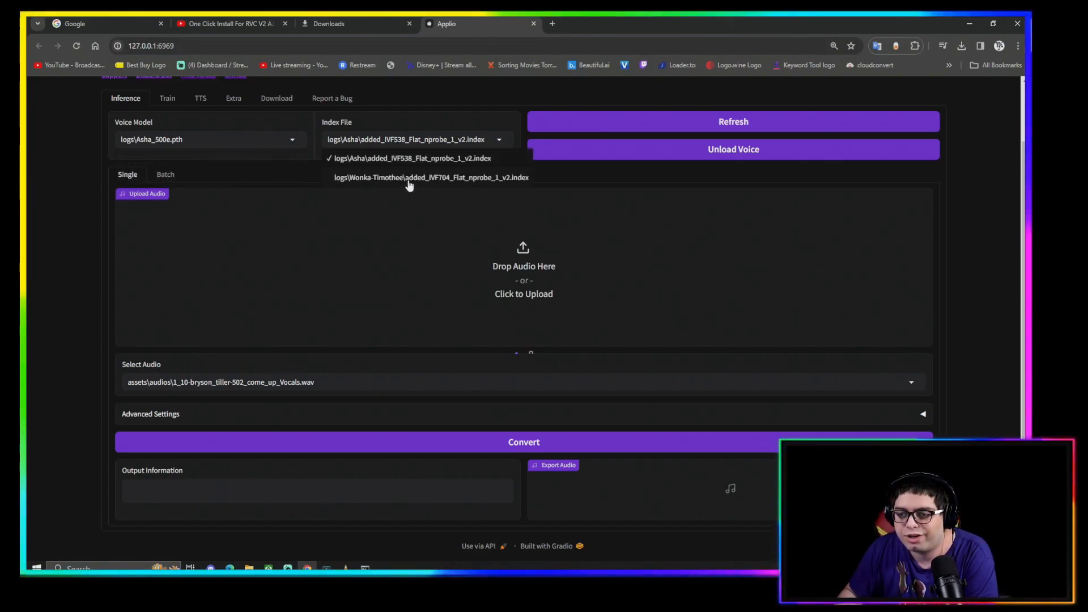
Look over the Train, TTS and Download pages of Applio.
left_click(166, 98)
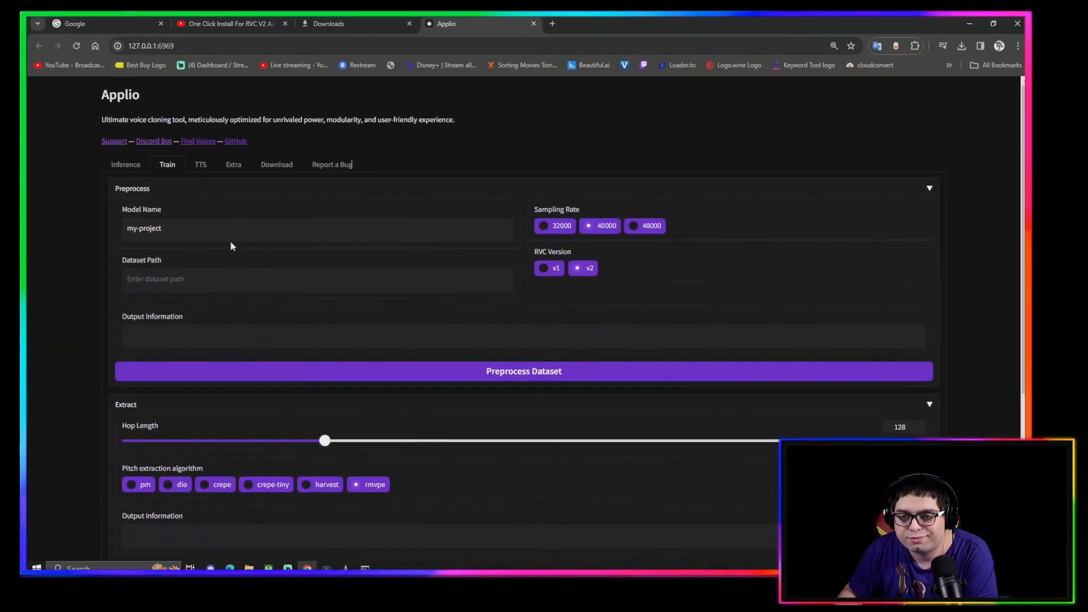
left_click(200, 165)
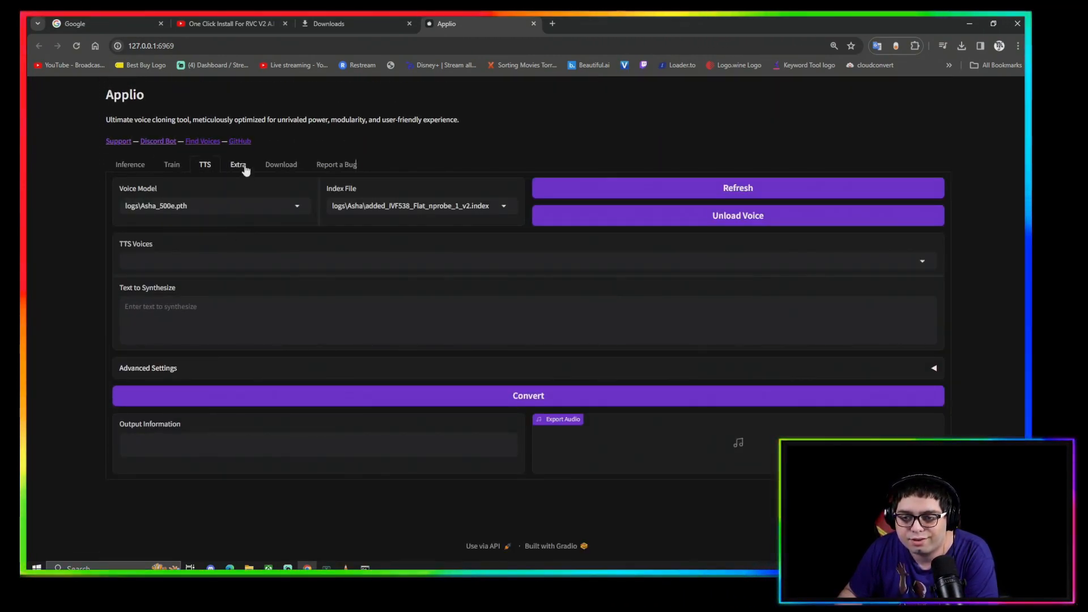
left_click(281, 164)
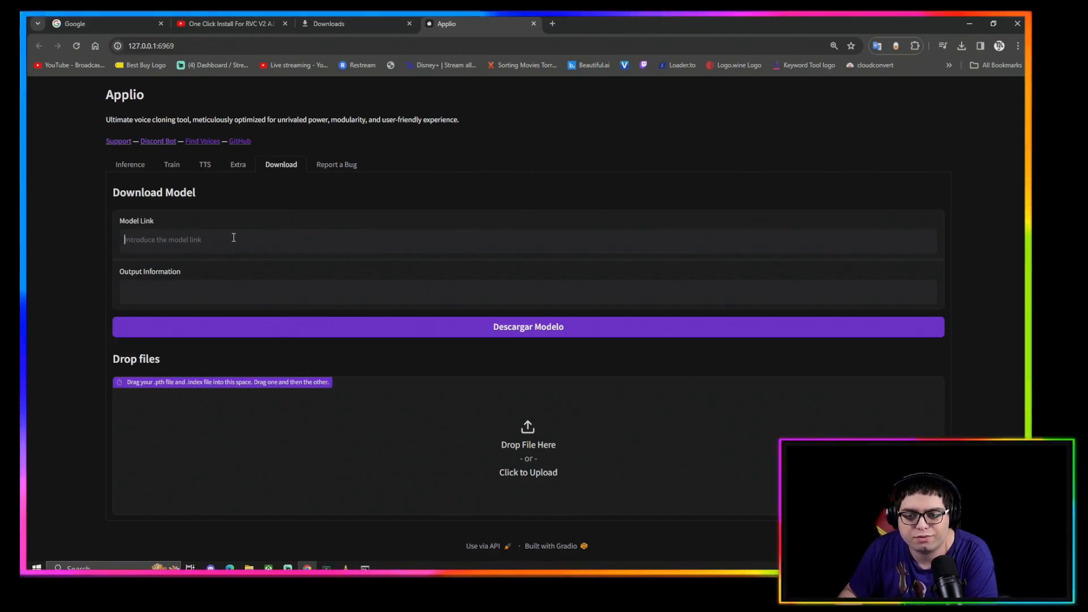
mouse_move(417, 456)
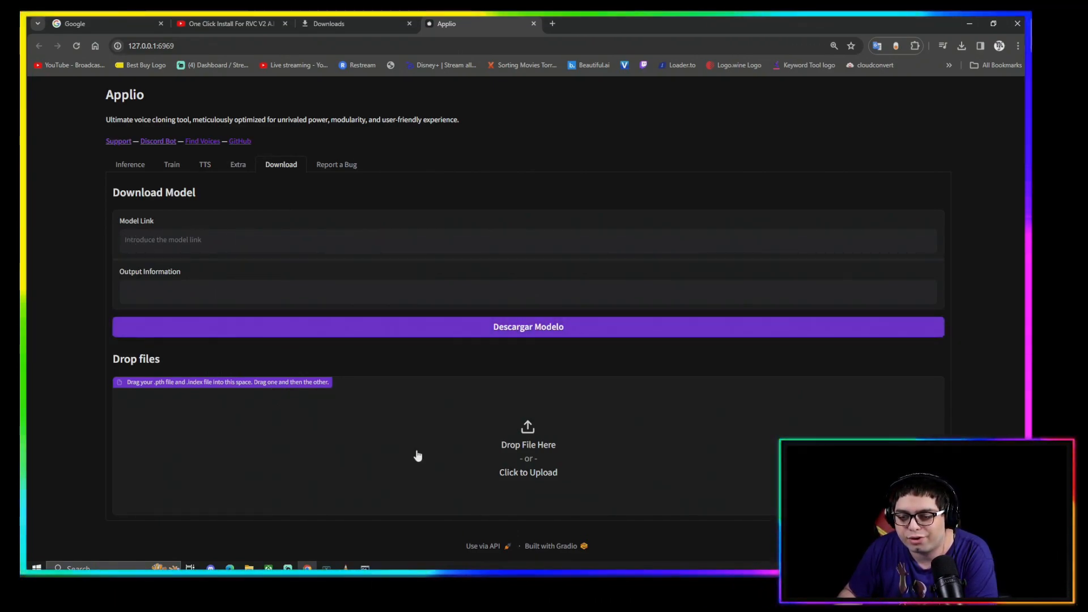
mouse_move(492, 429)
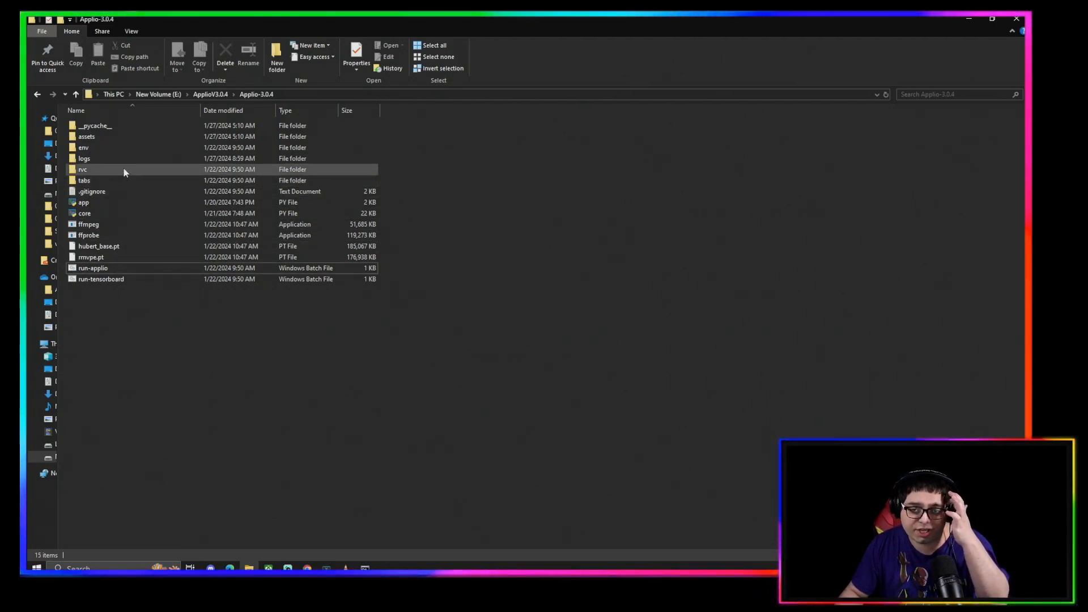
Inspect the logs folder's .pth weights and a trained voice folder with its index file, then return to Applio.
double_click(84, 157)
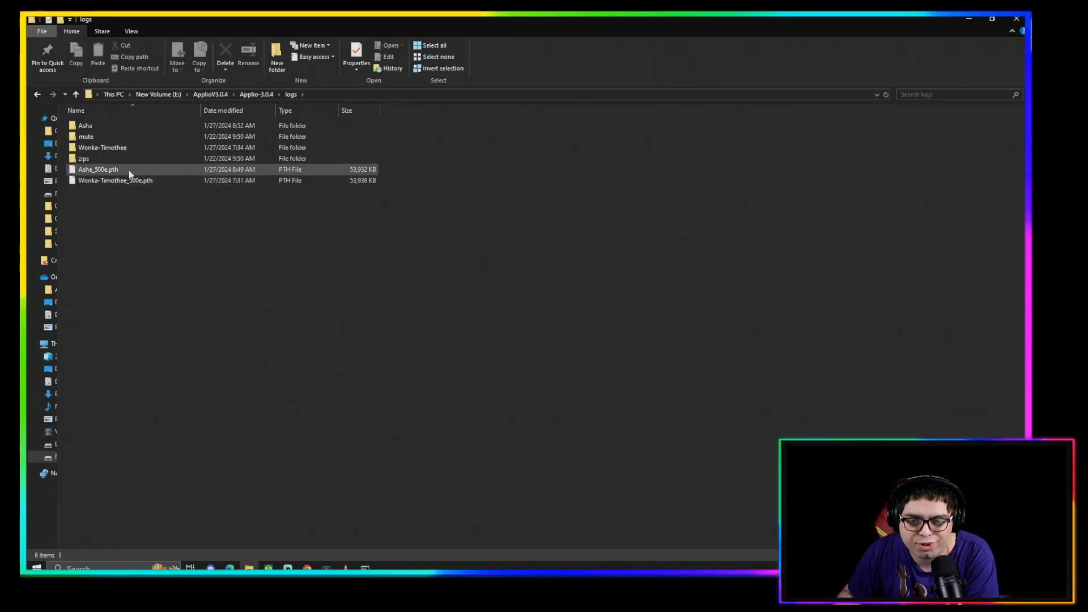
left_click(116, 181)
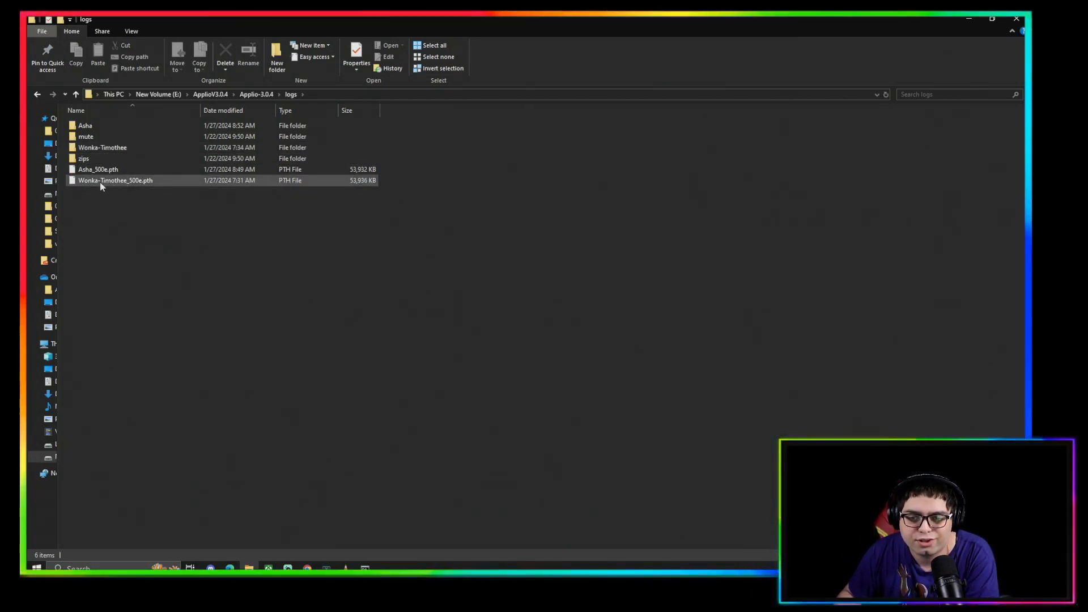
mouse_move(131, 193)
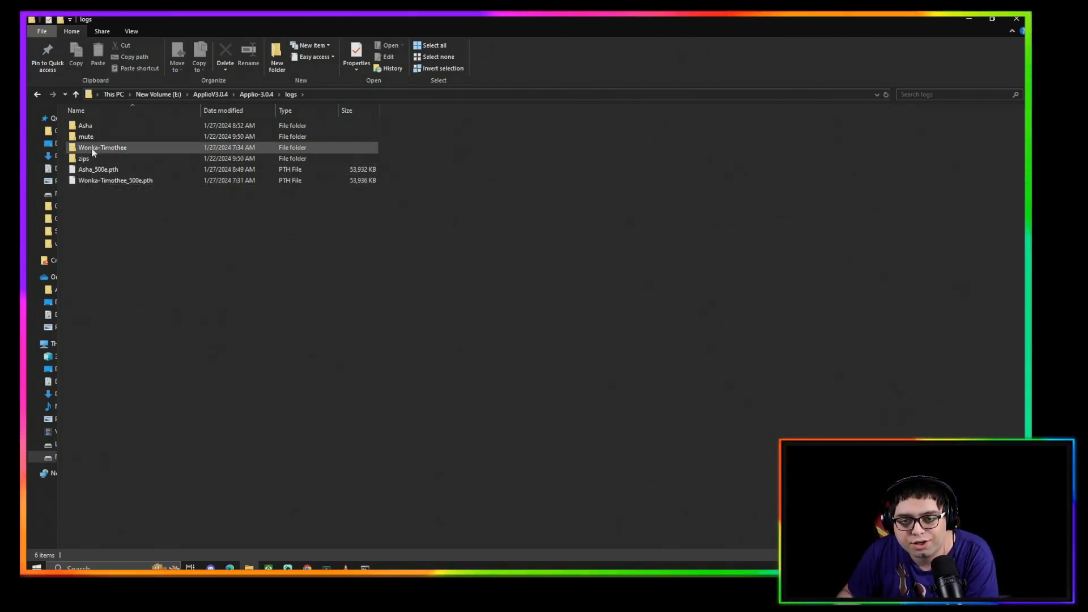
double_click(102, 148)
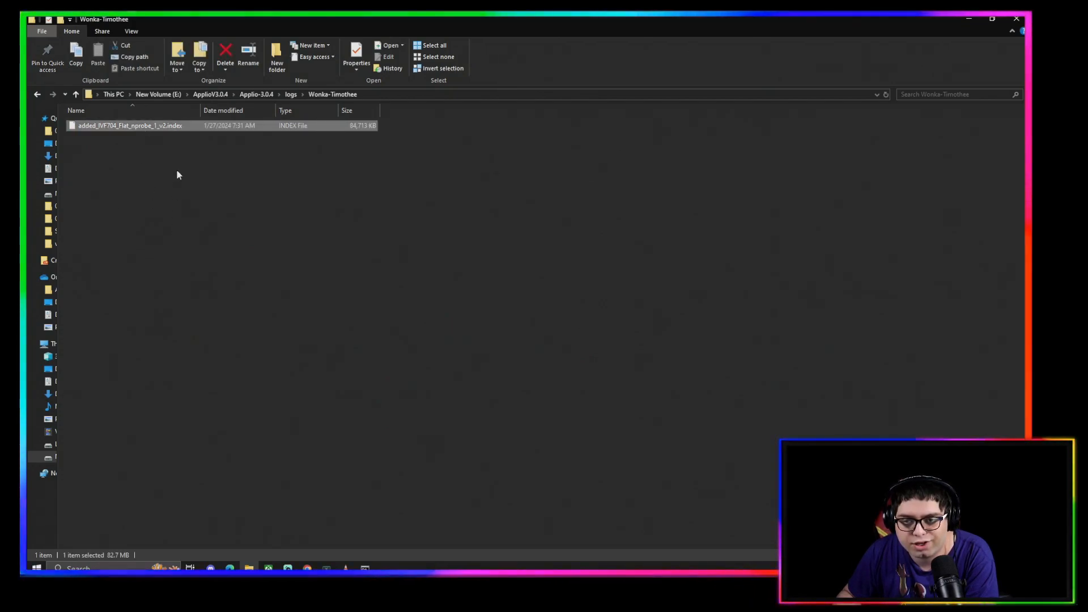
left_click(290, 94)
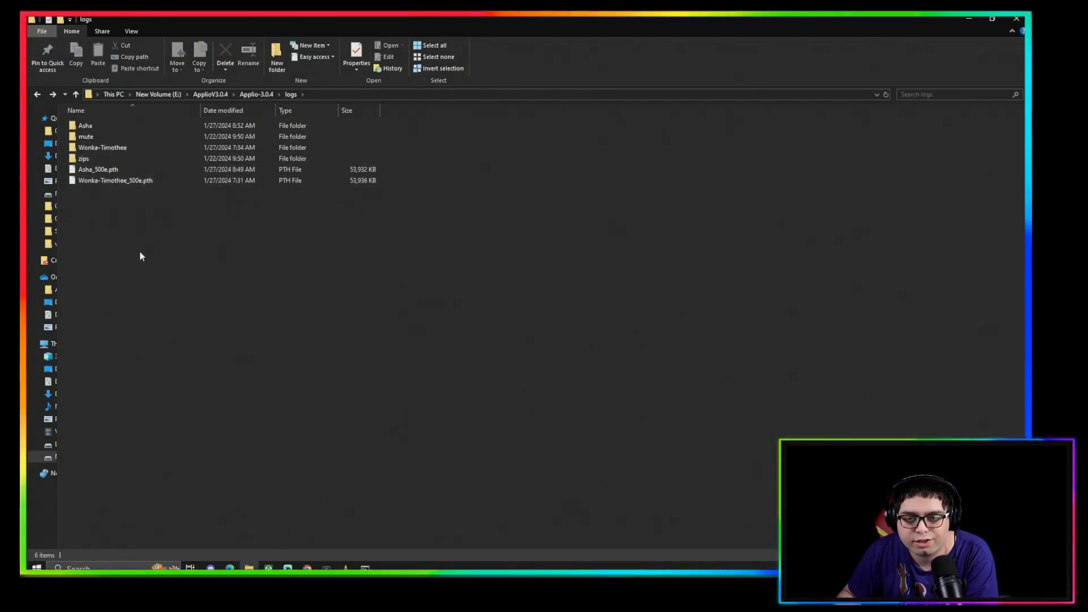
mouse_move(218, 209)
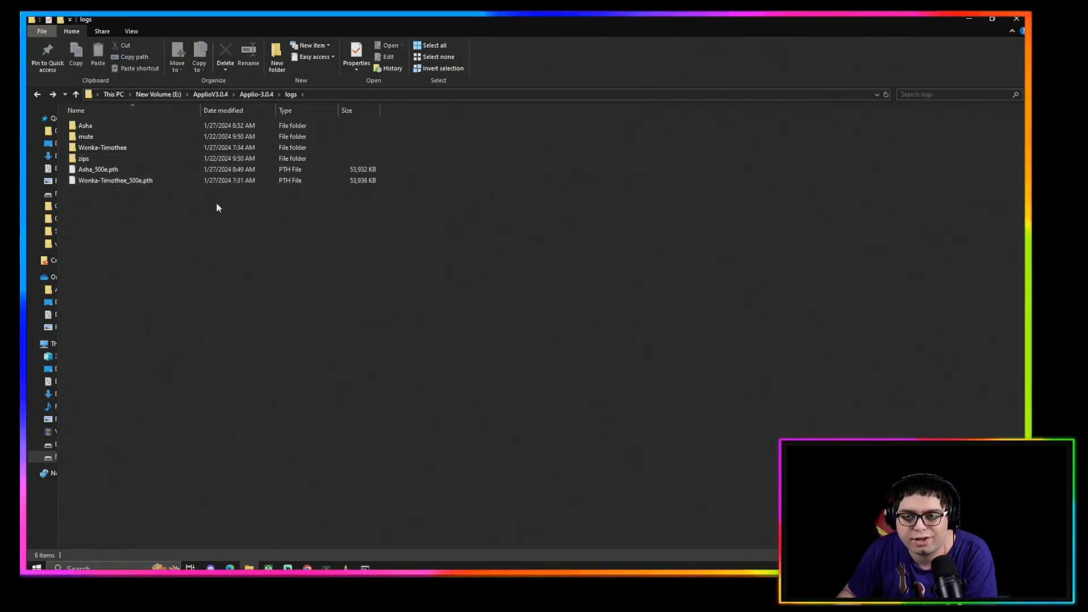
mouse_move(142, 238)
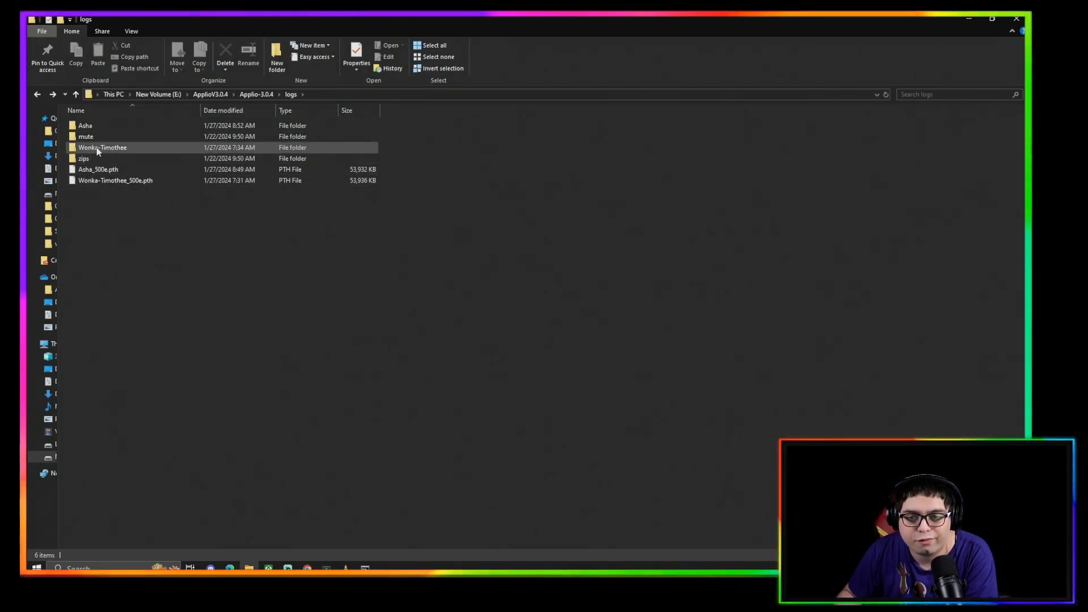
mouse_move(99, 150)
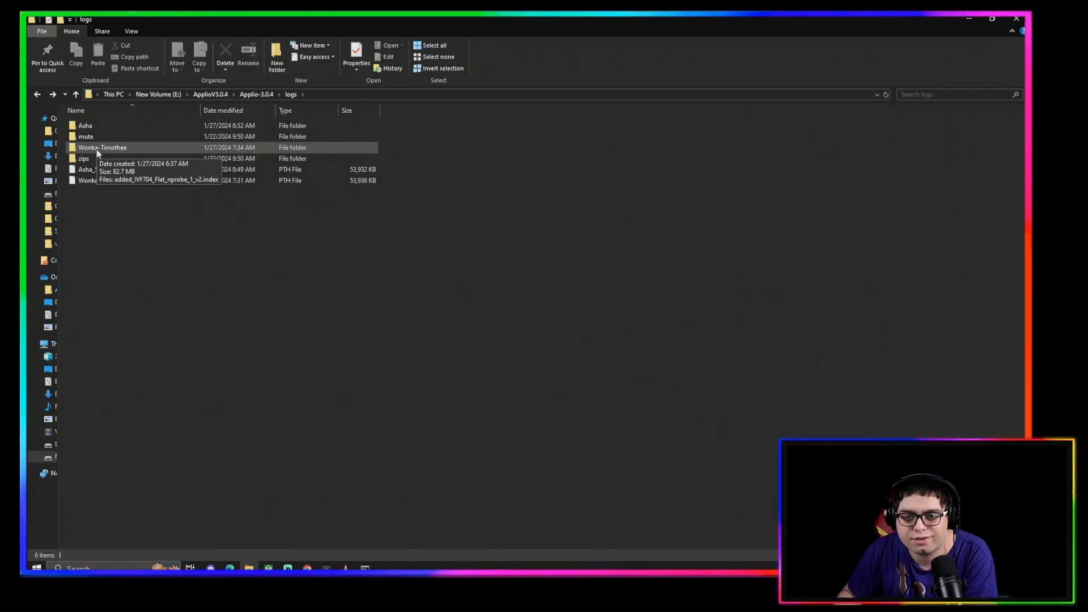
double_click(96, 146)
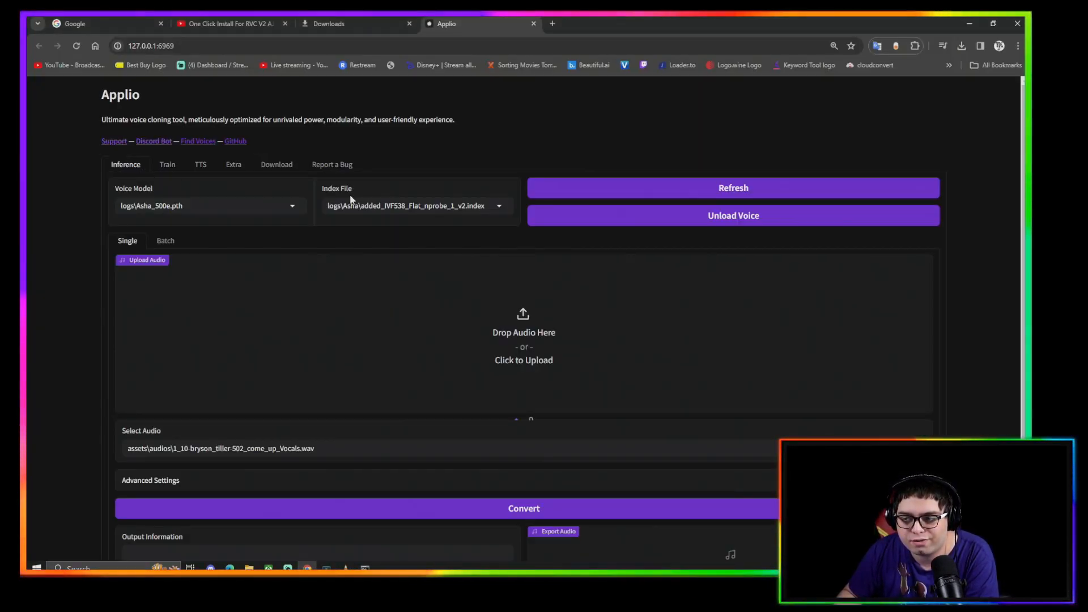
Select the second logs 500e.pth voice model (Wonka-Timothee) for inference.
left_click(733, 188)
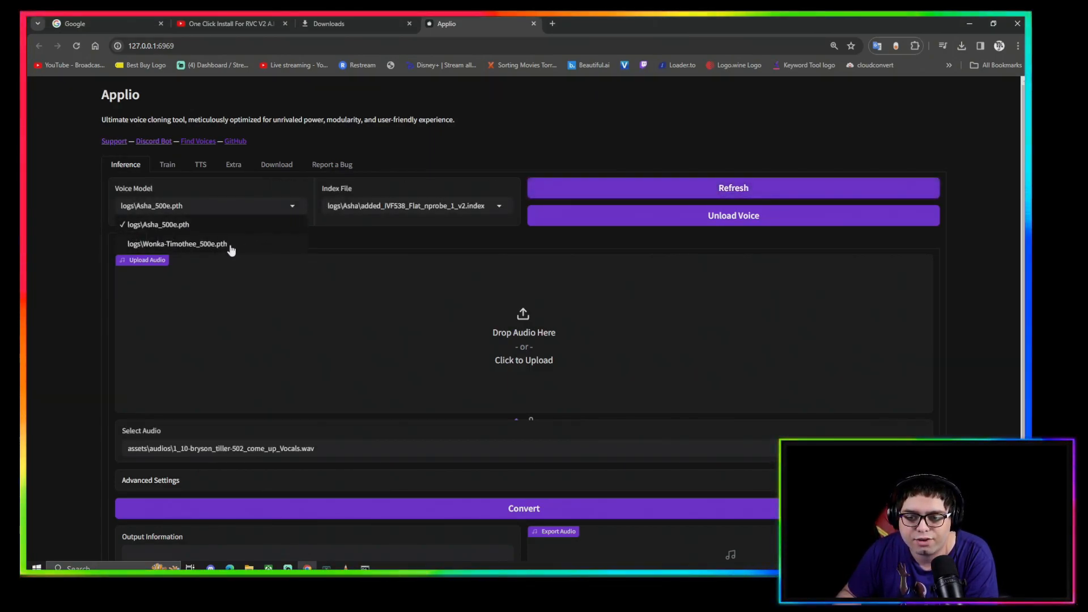
left_click(176, 243)
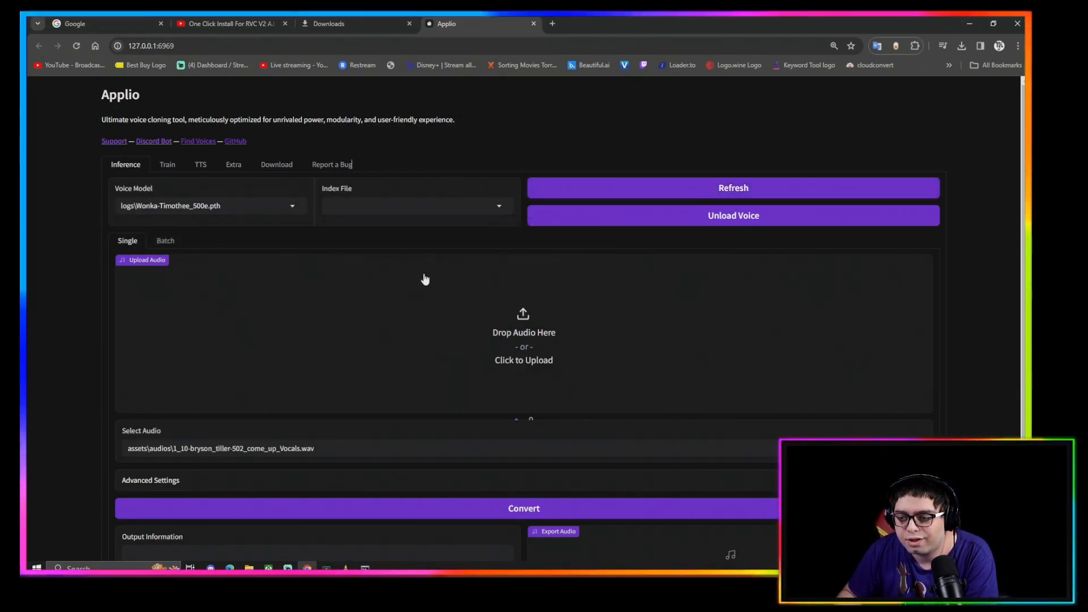
scroll("down", 3)
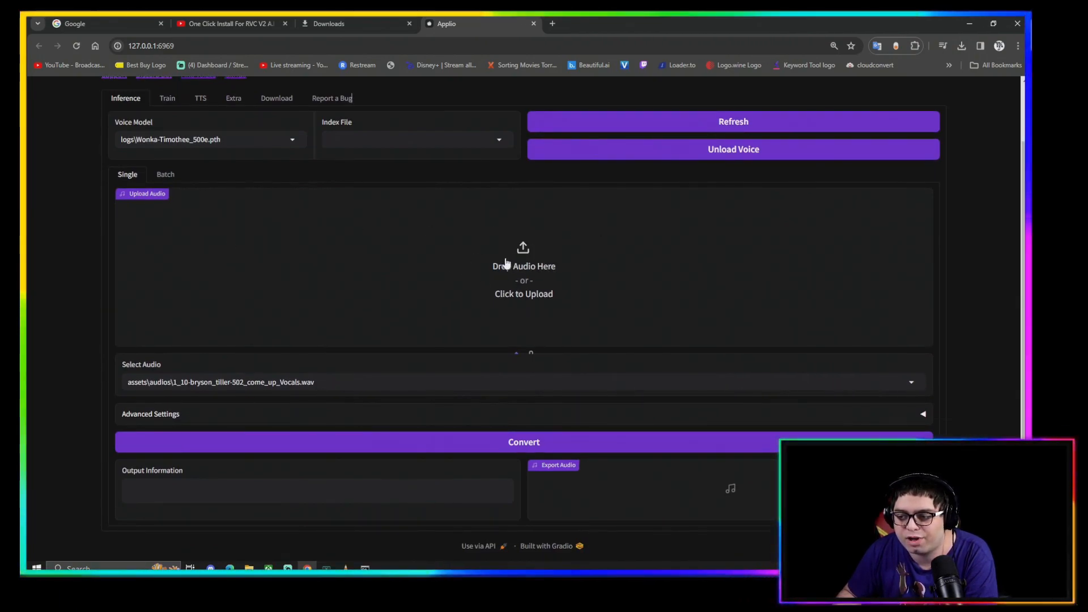
mouse_move(503, 281)
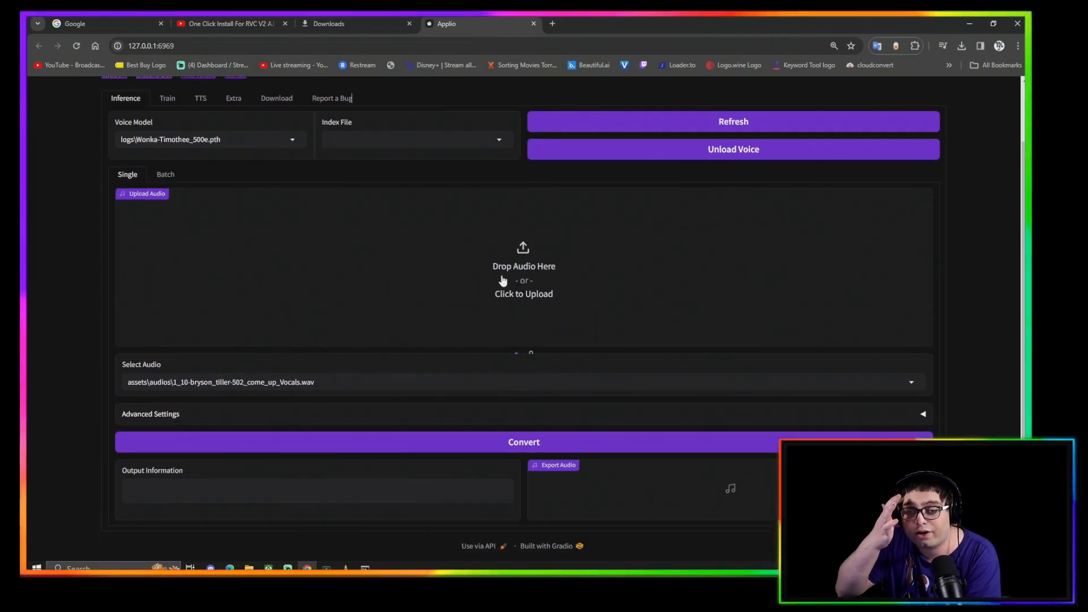
mouse_move(388, 277)
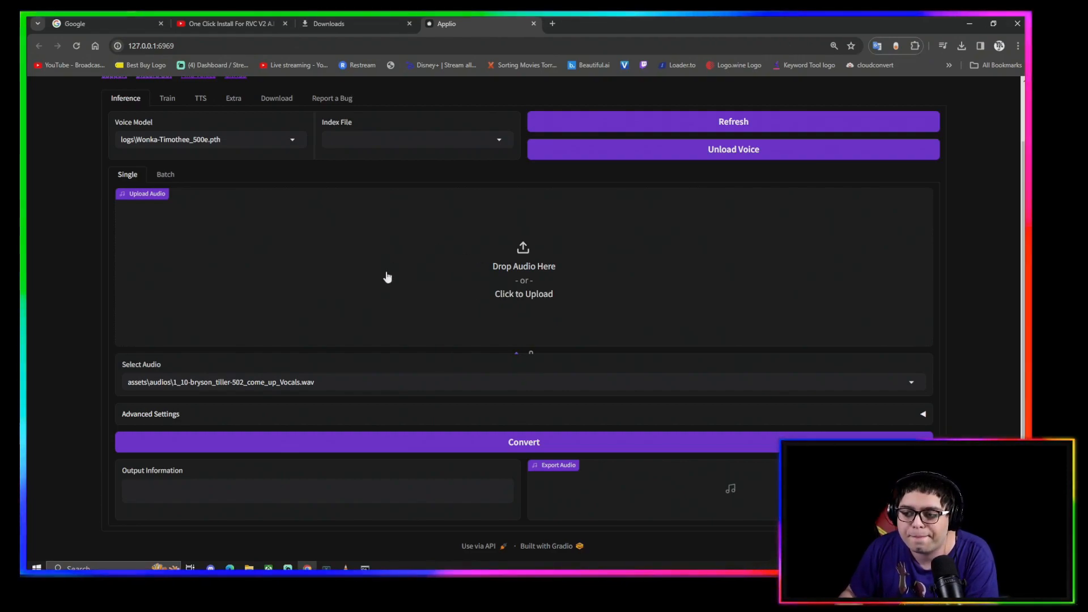
mouse_move(505, 270)
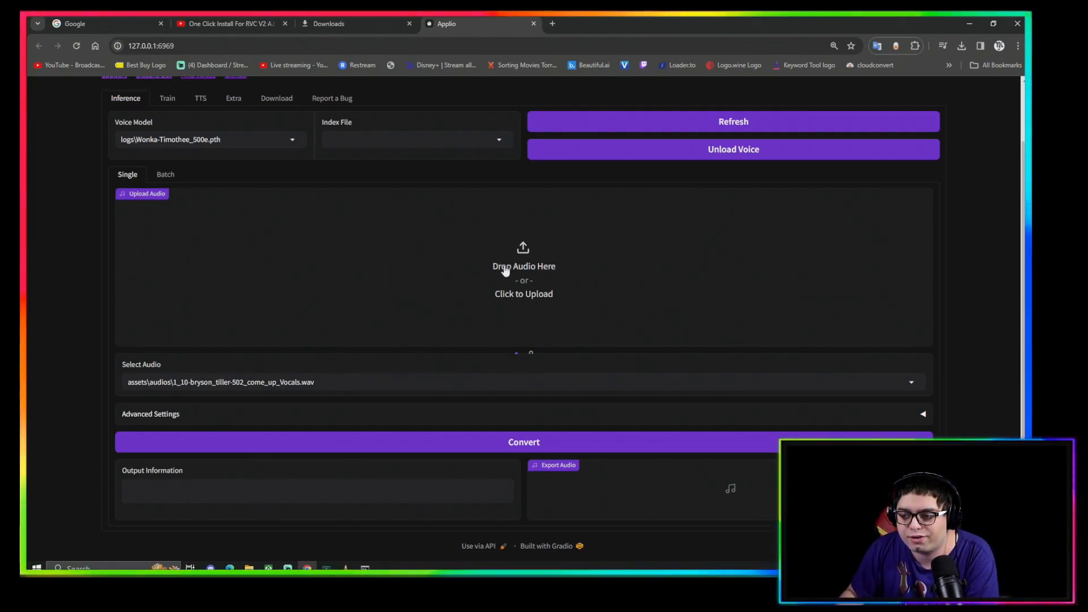
left_click(524, 270)
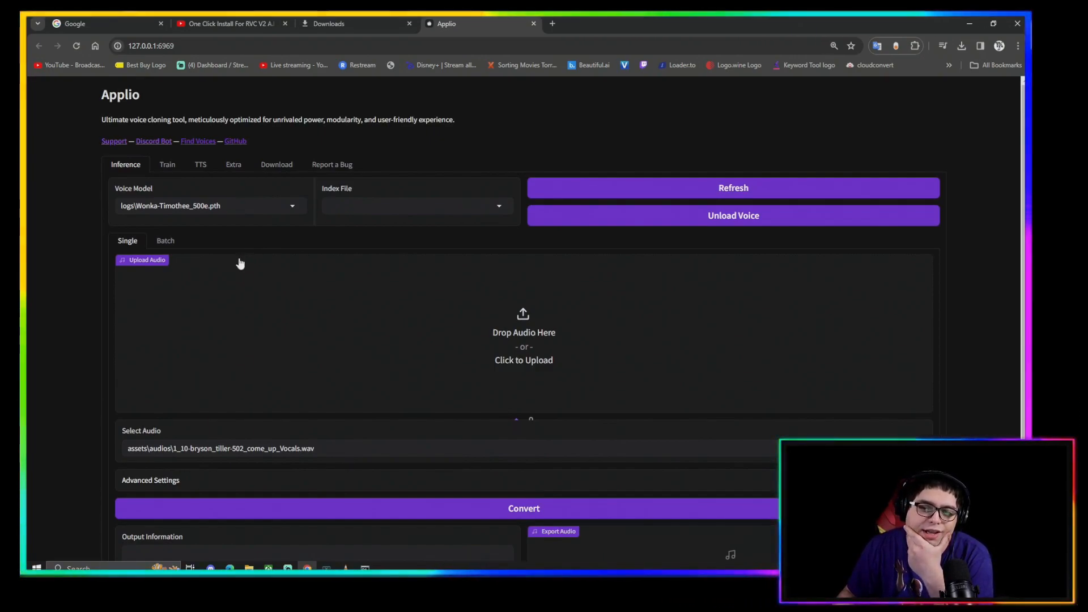
mouse_move(237, 263)
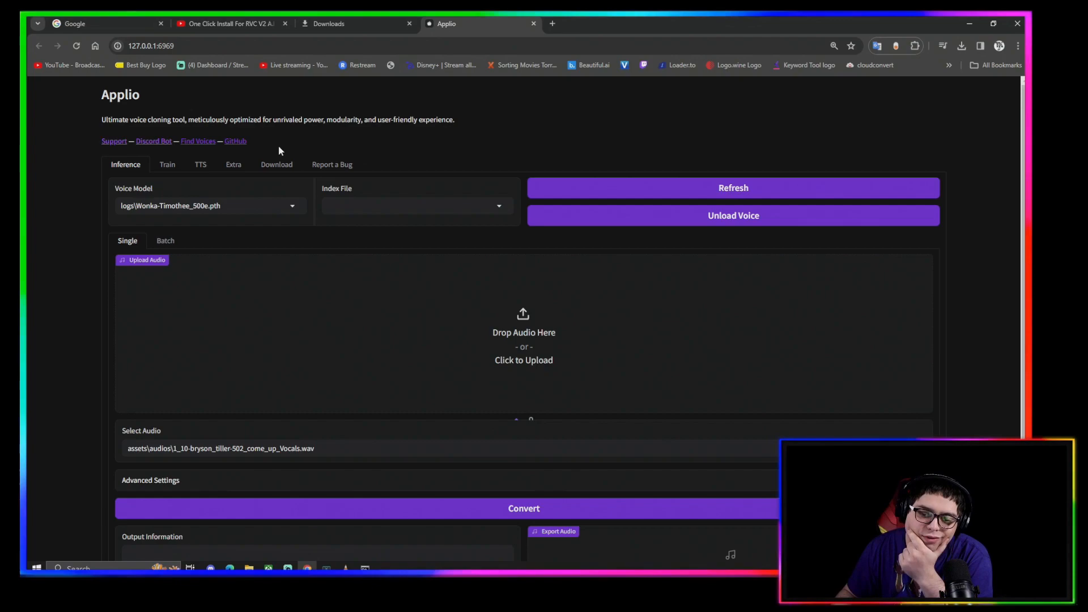
mouse_move(275, 153)
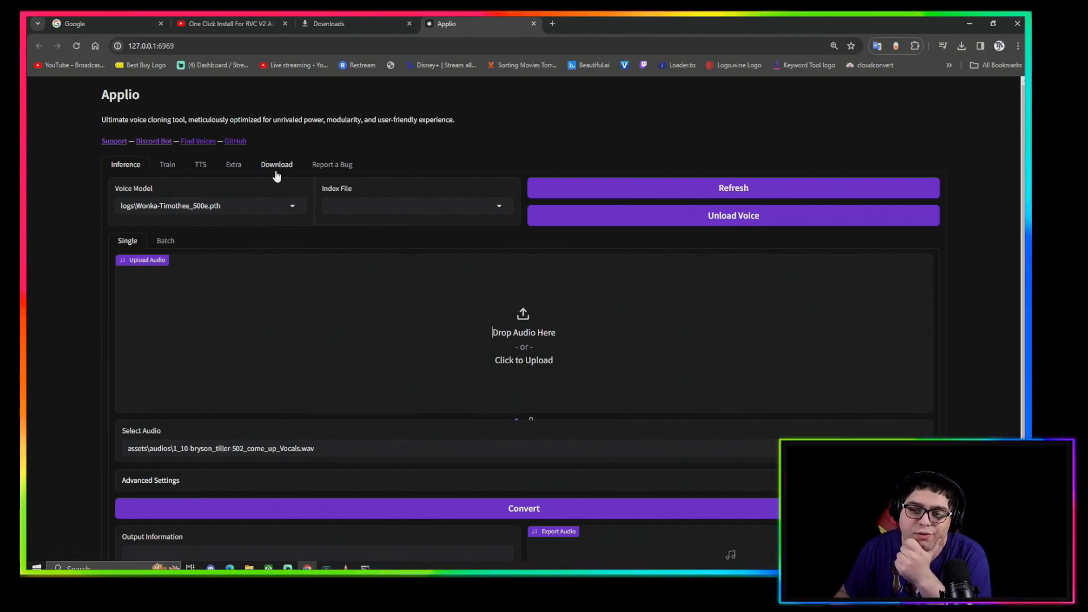
mouse_move(268, 132)
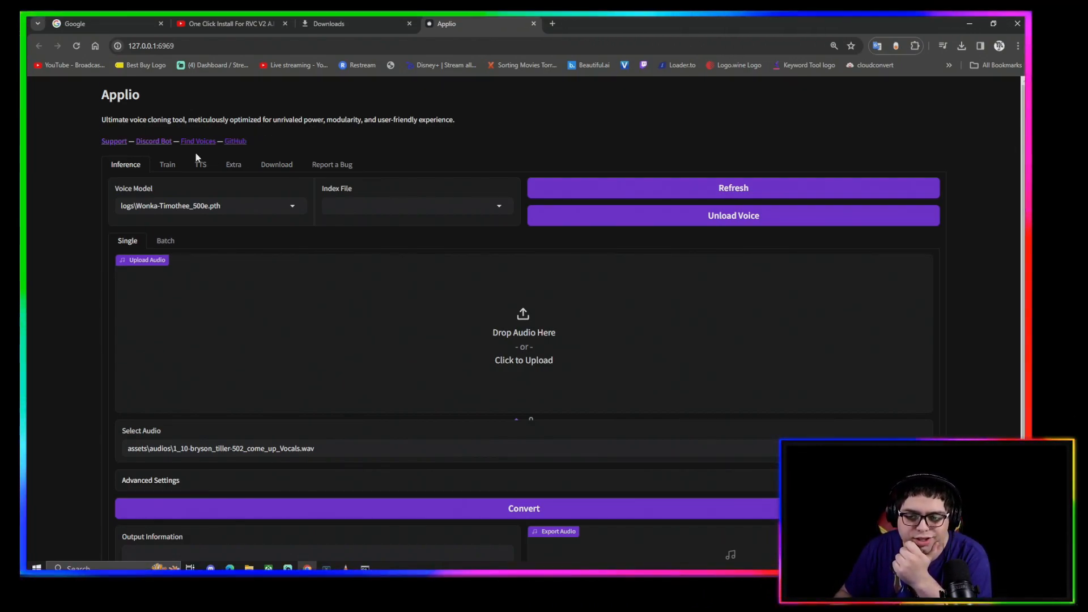
Review the Train page's Preprocess, Extract and Train sections with 500 total epochs.
left_click(167, 164)
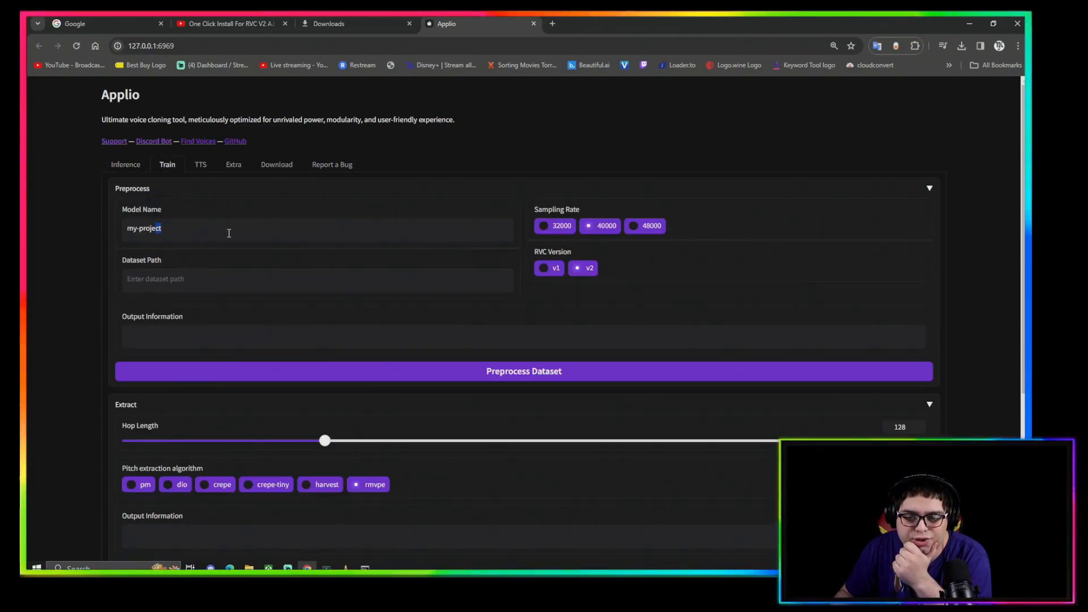
left_click(258, 284)
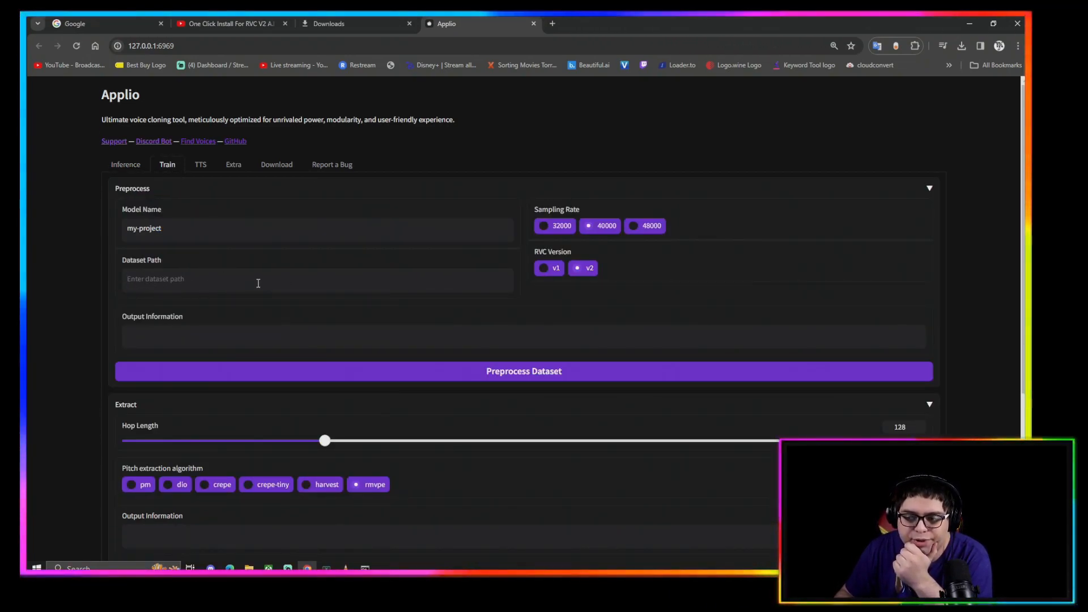
scroll("down", 3)
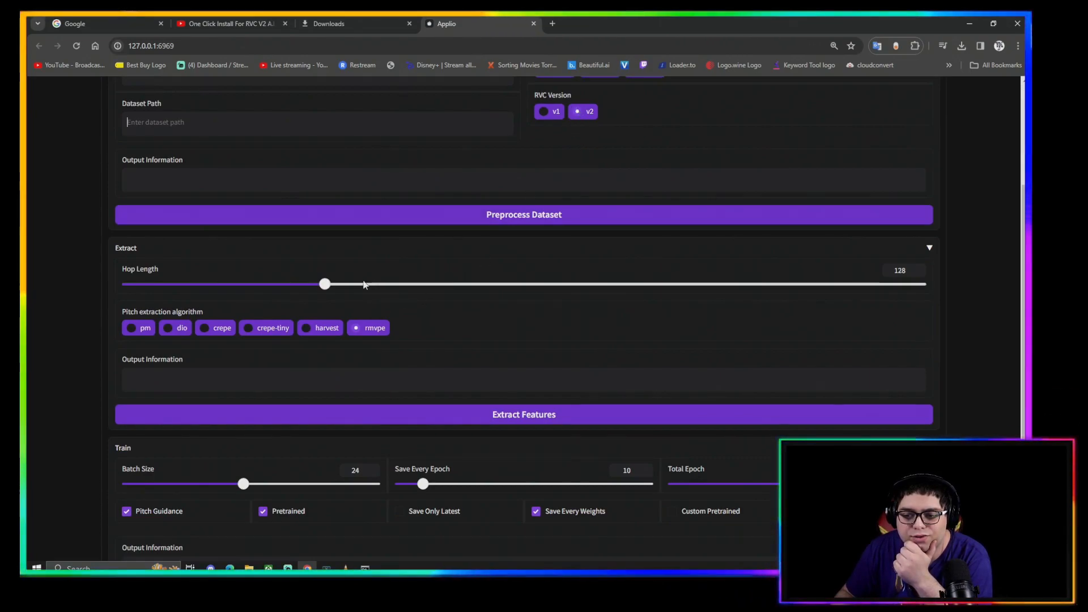
scroll("down", 3)
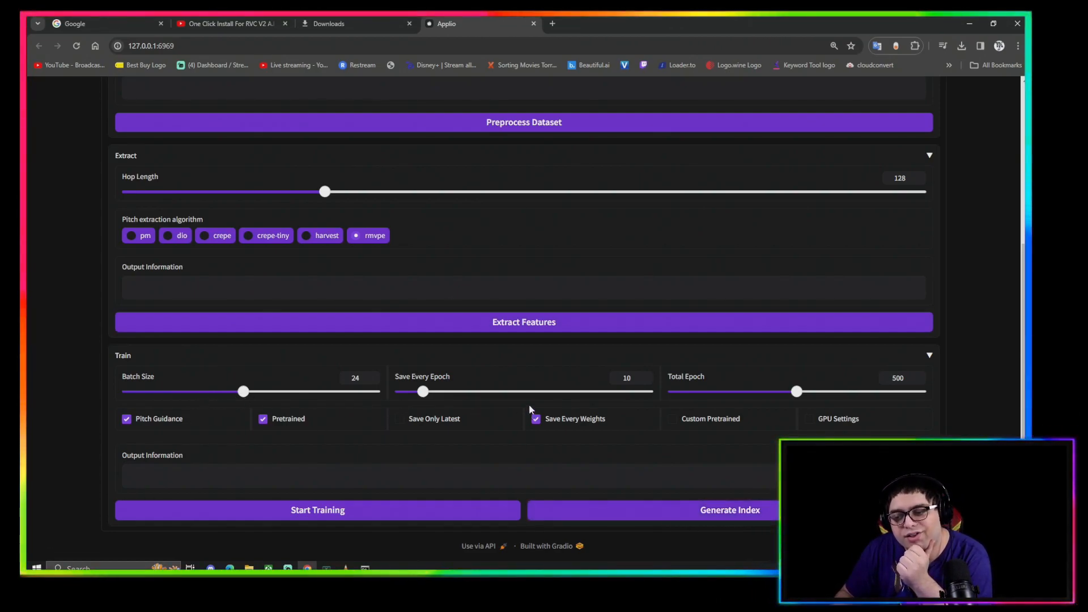
mouse_move(764, 386)
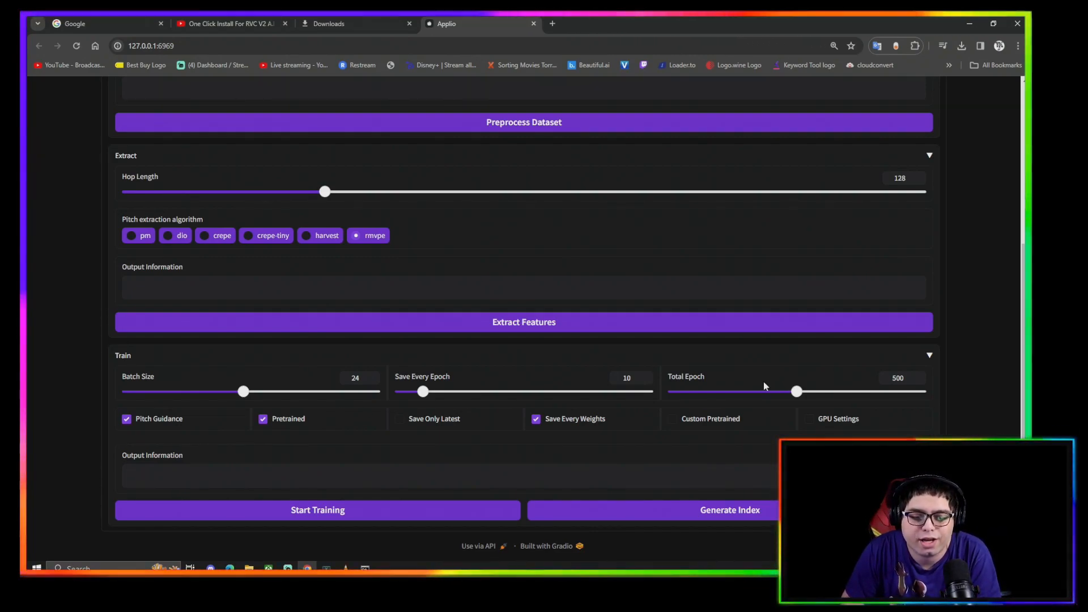
mouse_move(594, 270)
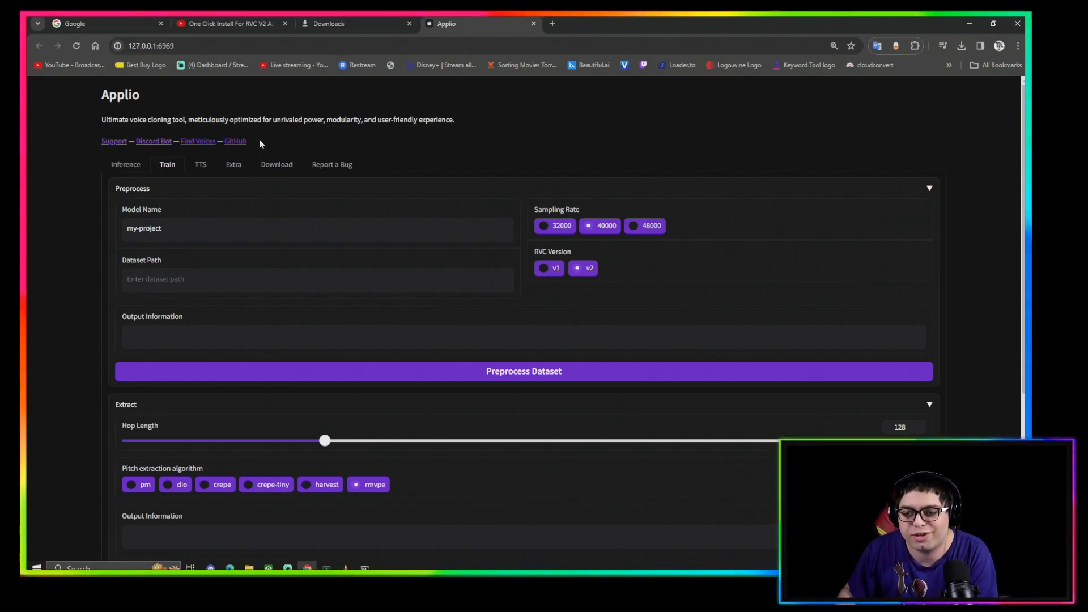
mouse_move(115, 198)
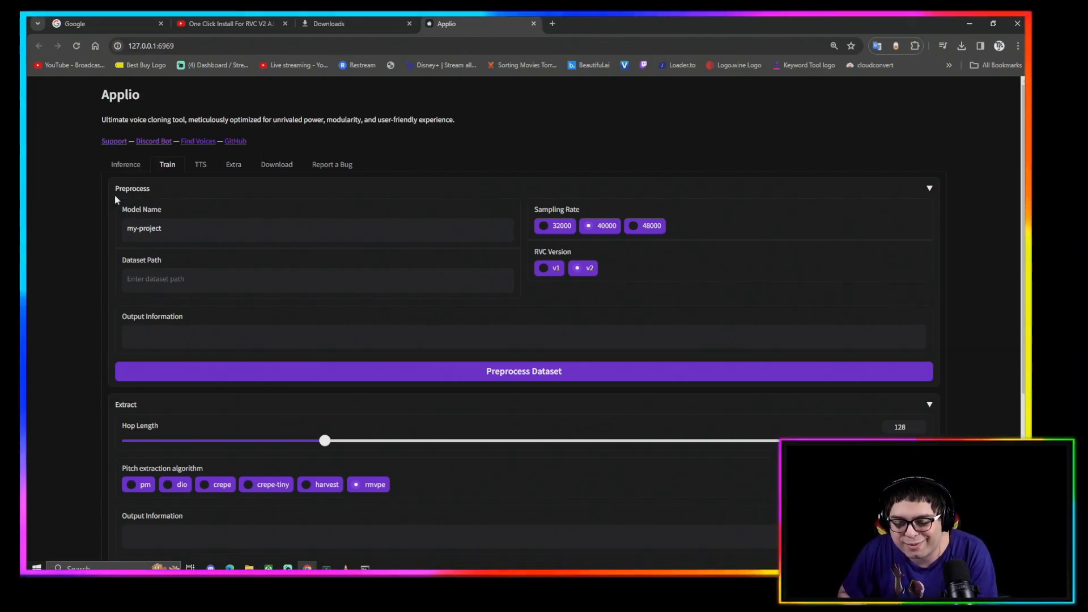
mouse_move(176, 186)
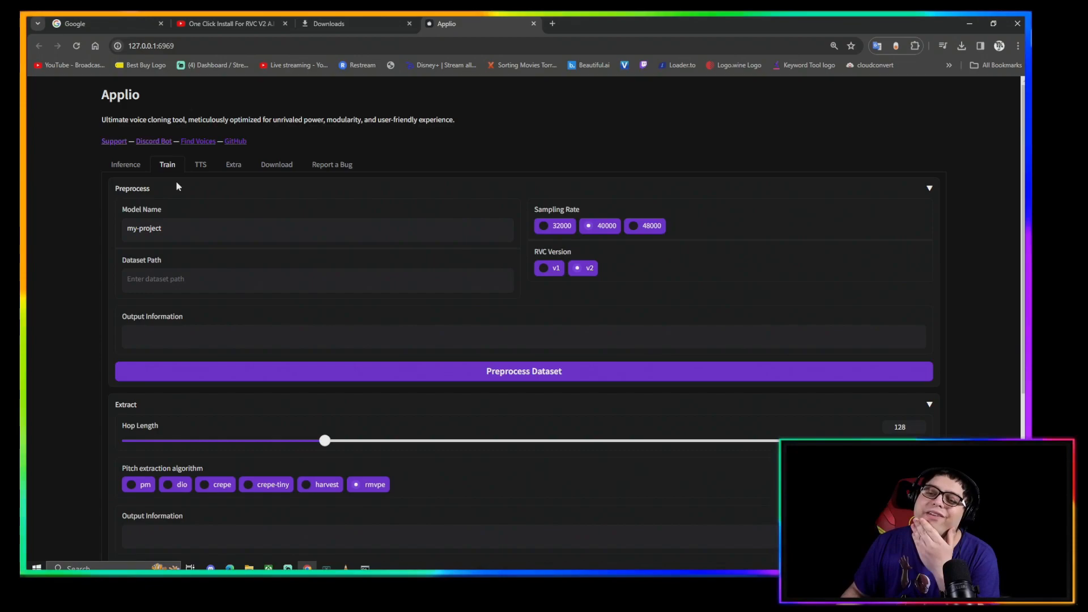
scroll("down", 3)
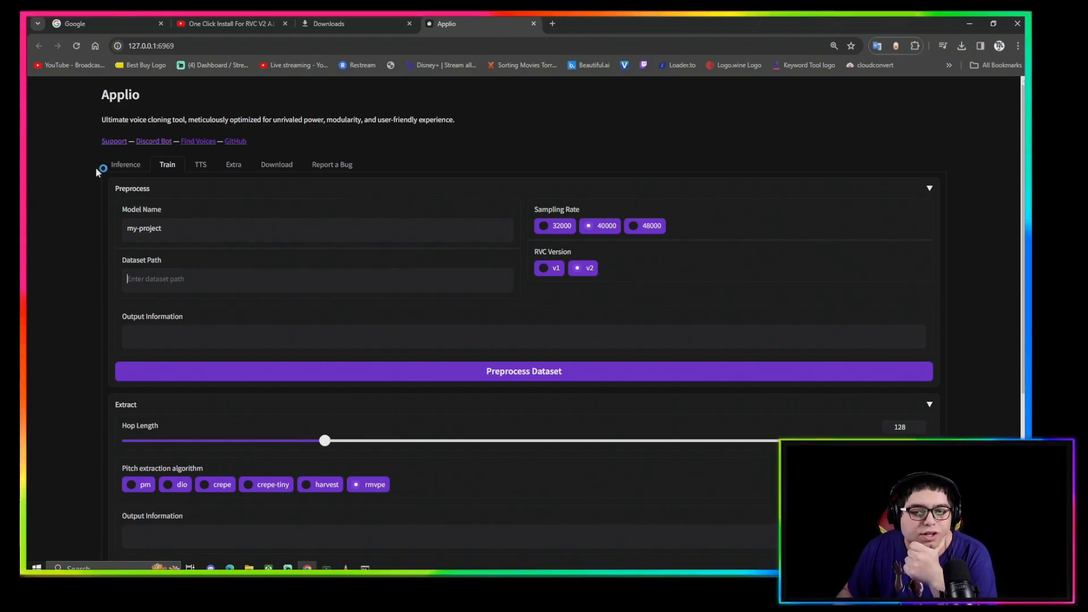
mouse_move(194, 258)
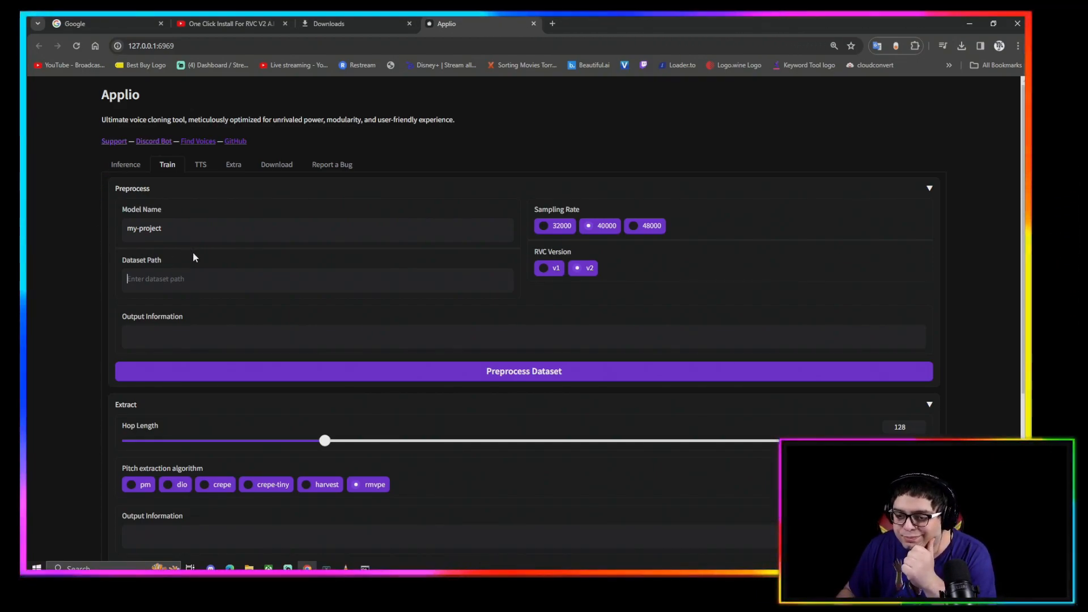
mouse_move(96, 255)
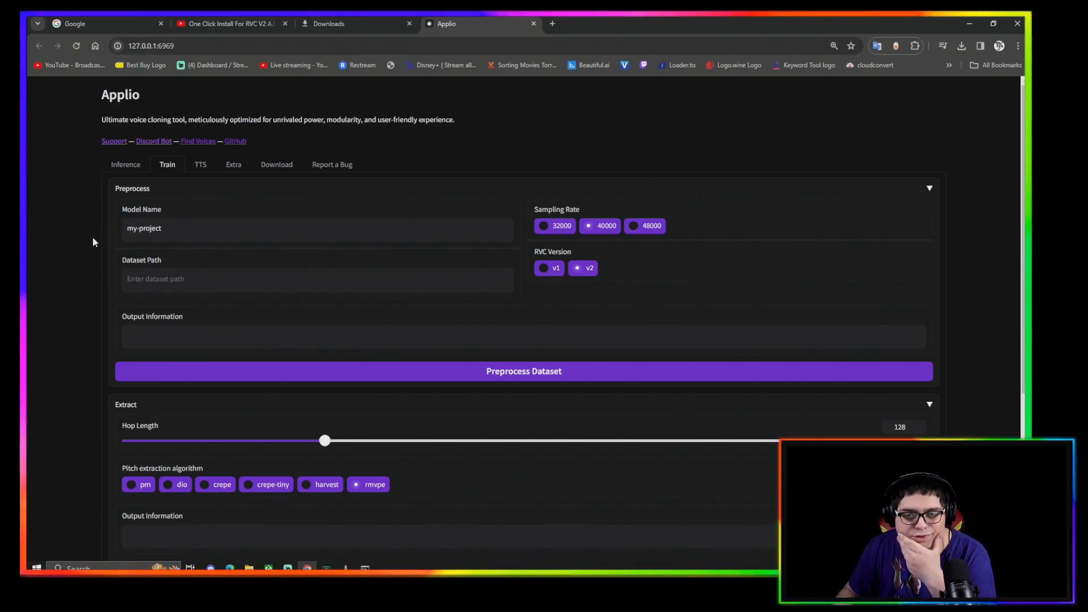
mouse_move(98, 245)
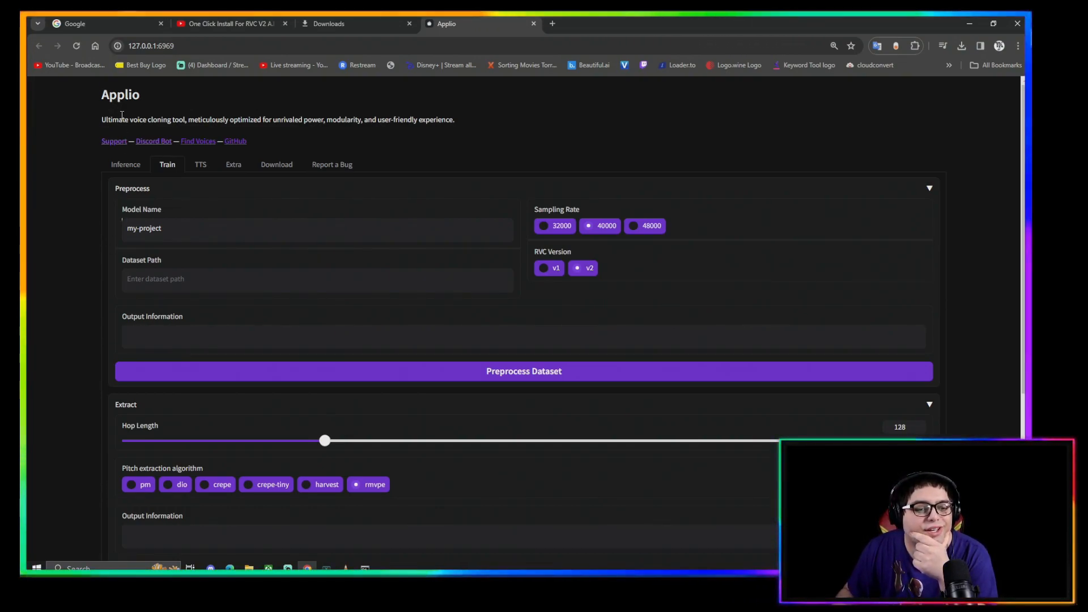
mouse_move(67, 273)
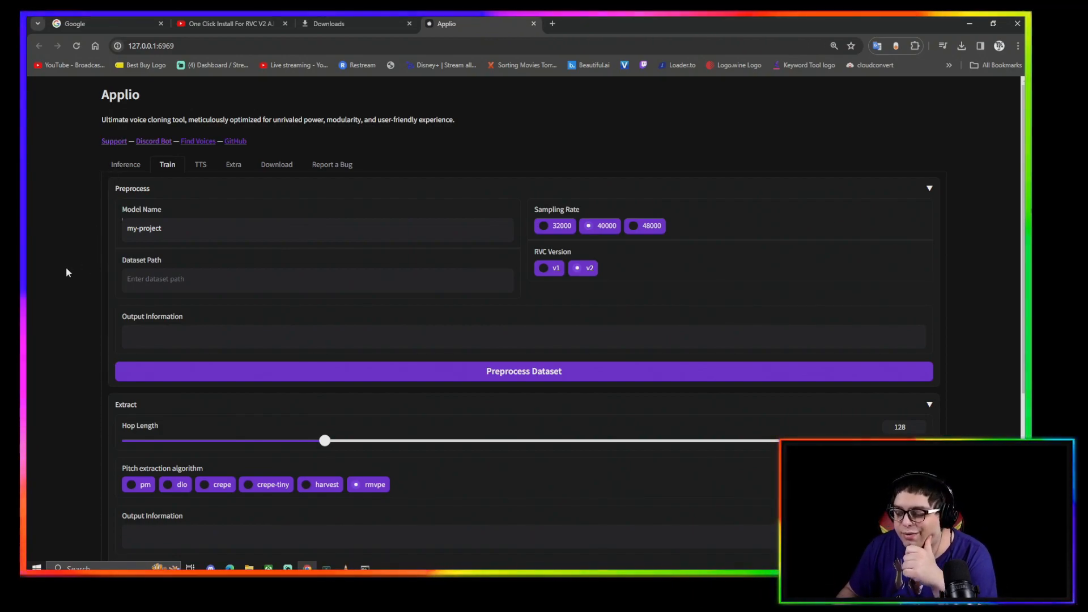